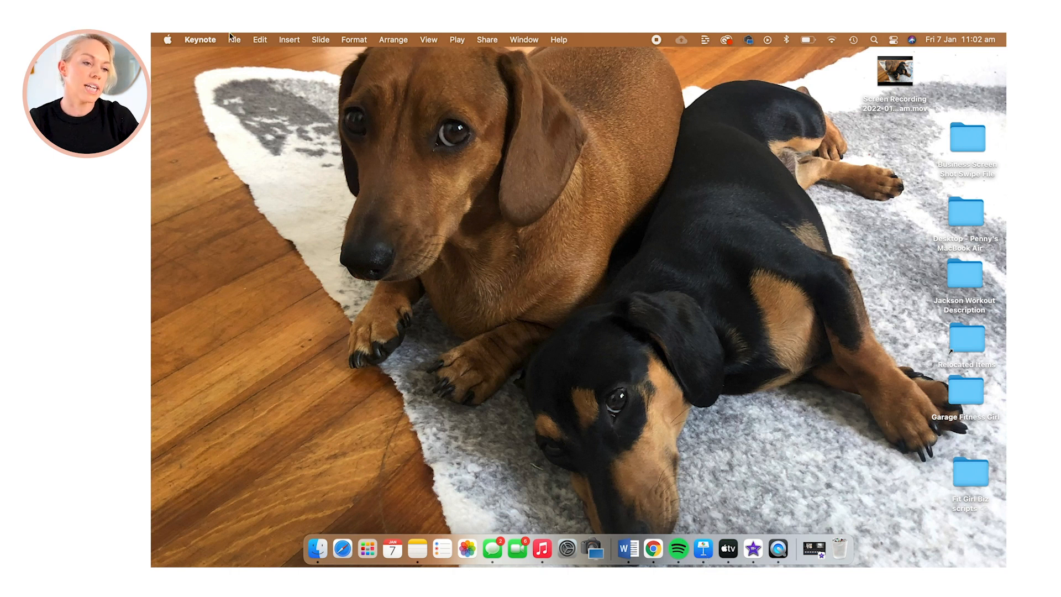
Create a new presentation from the Basic White theme via File > New.
click(235, 39)
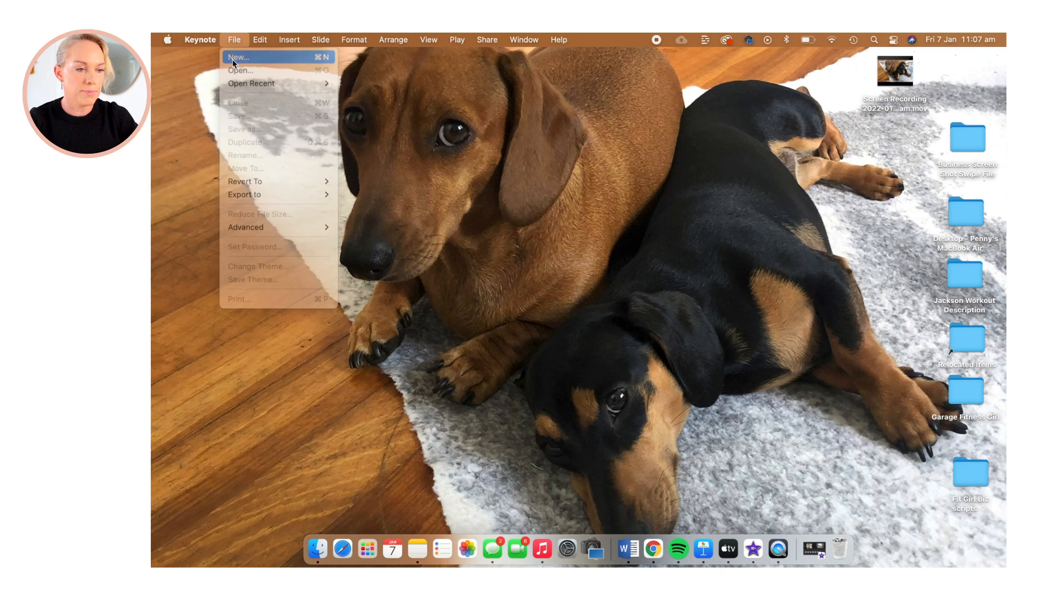
click(237, 57)
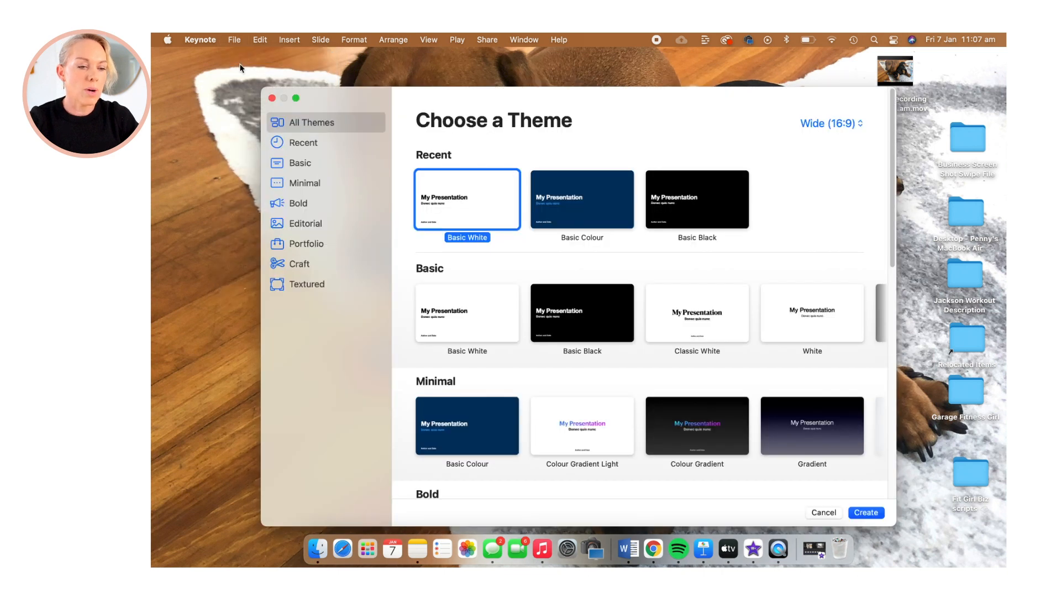
mouse_move(553, 198)
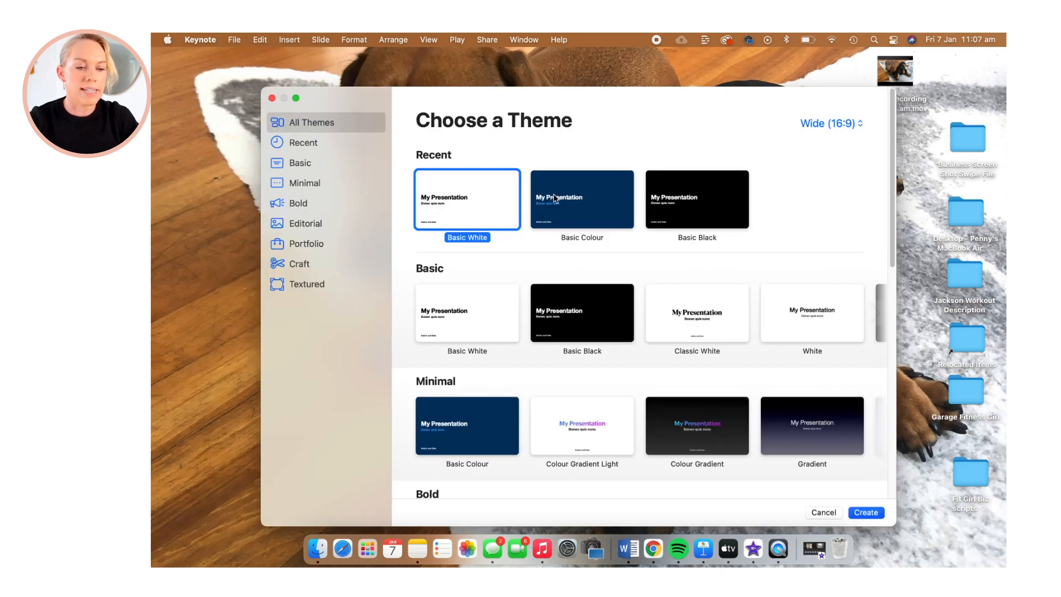
mouse_move(400, 244)
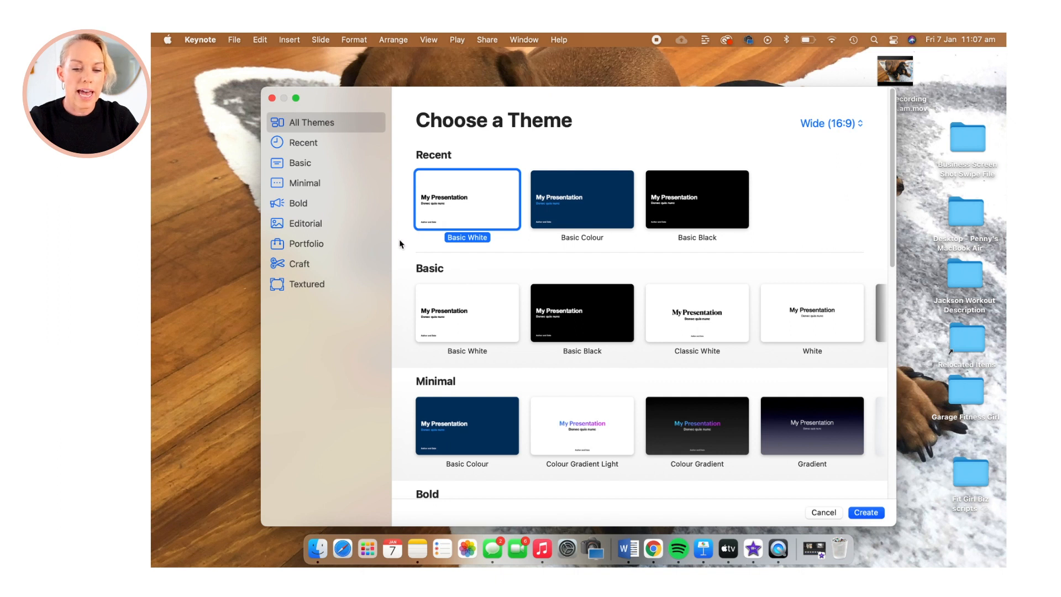
click(865, 512)
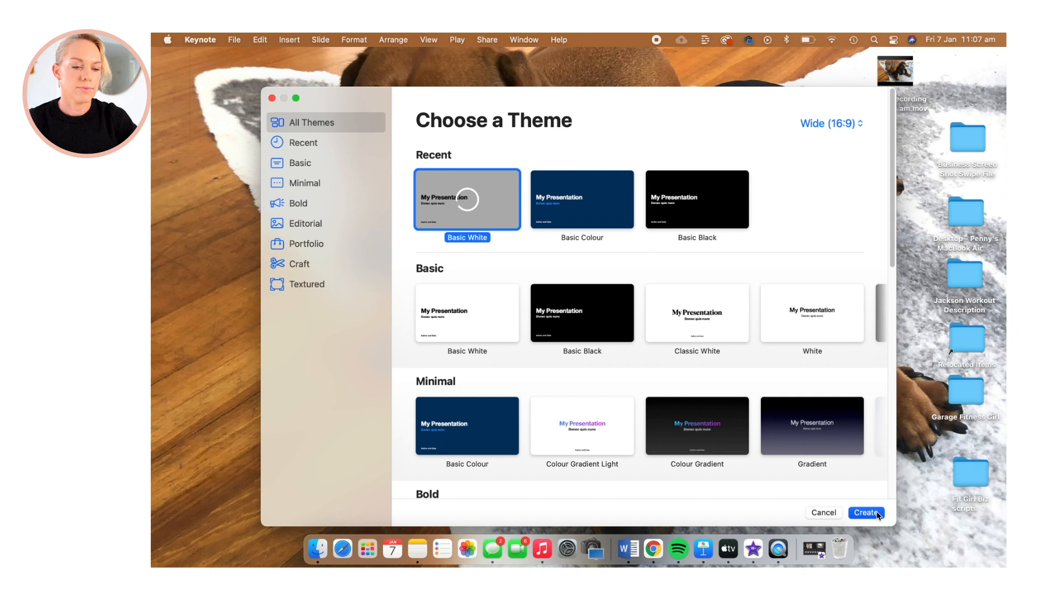
Untick the Title and Body placeholders and set the slide background to No Fill.
click(866, 513)
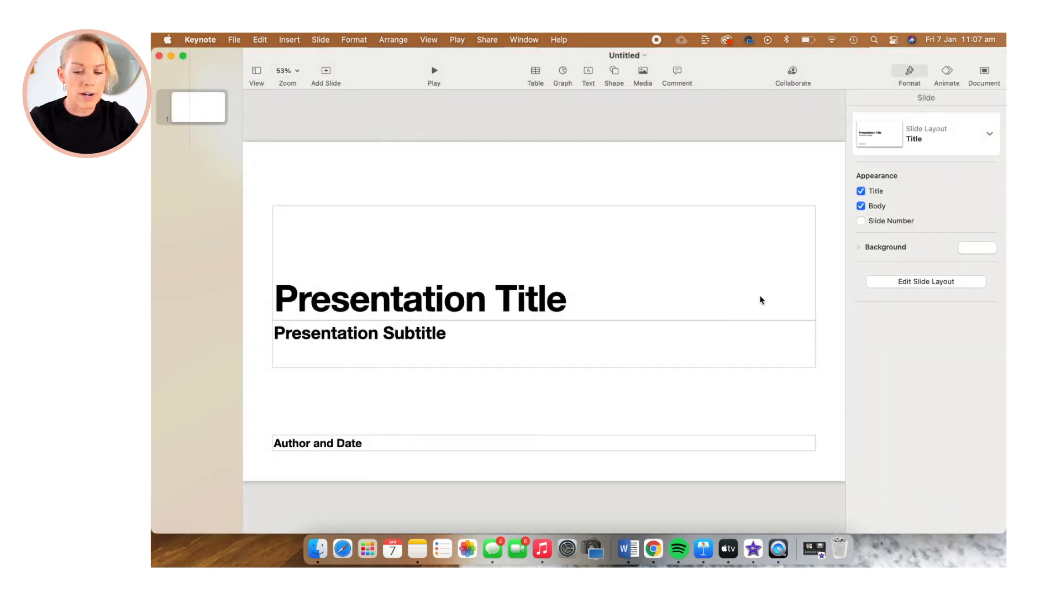
click(861, 191)
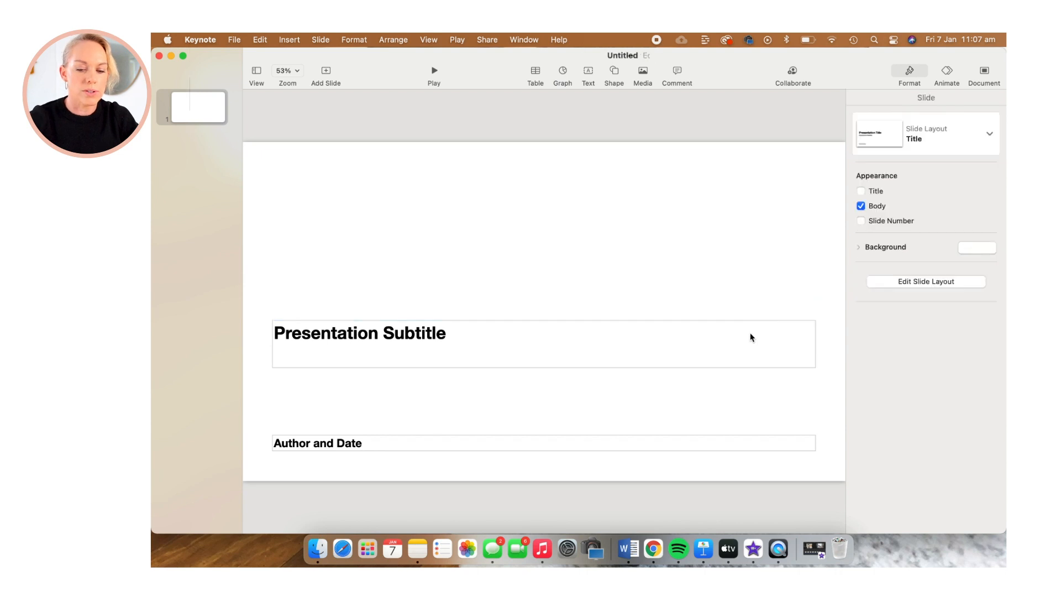
click(861, 205)
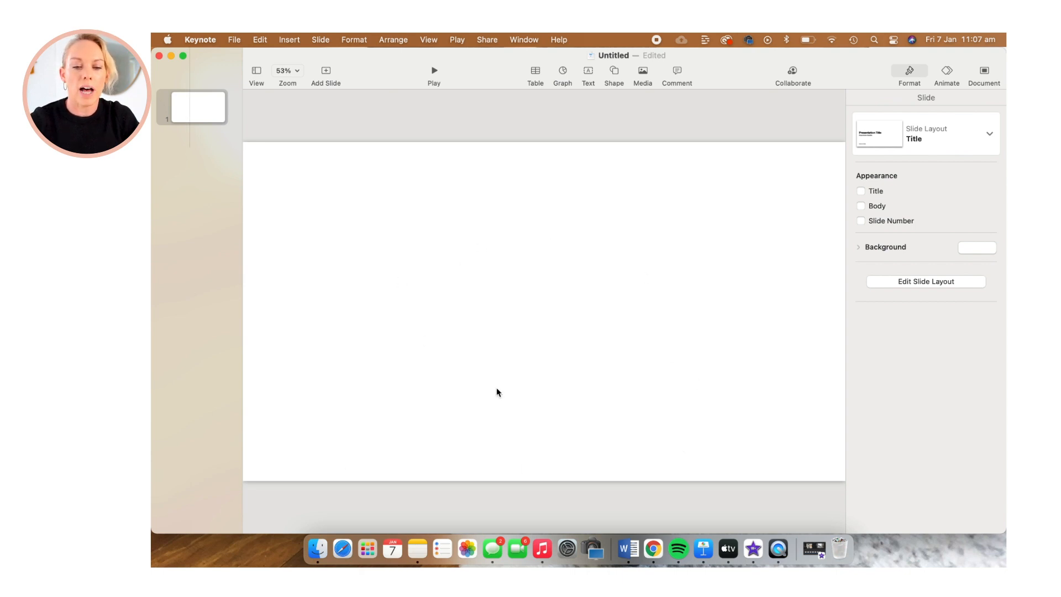
mouse_move(820, 228)
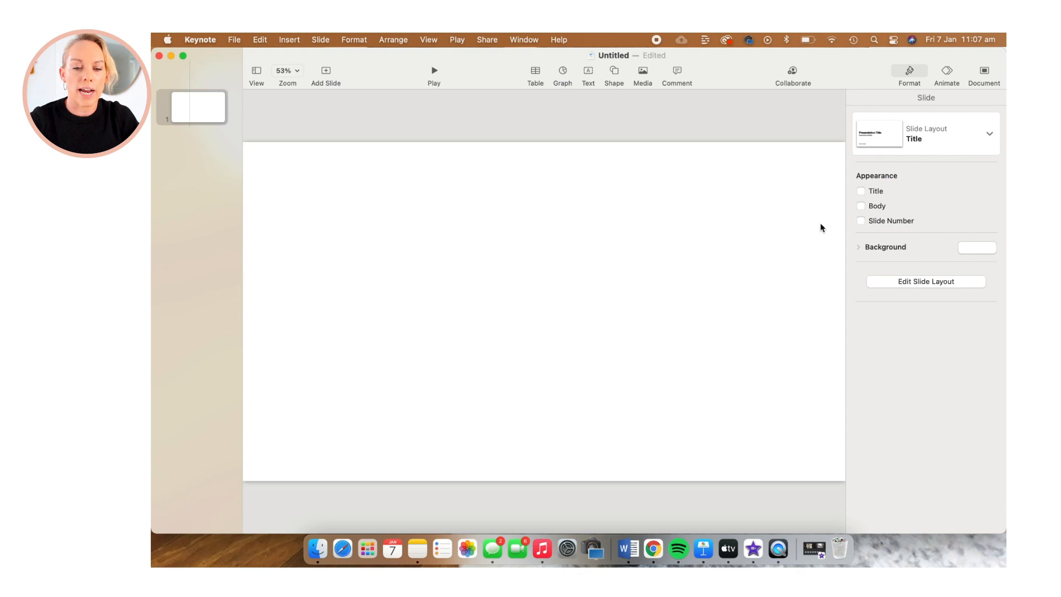
mouse_move(873, 234)
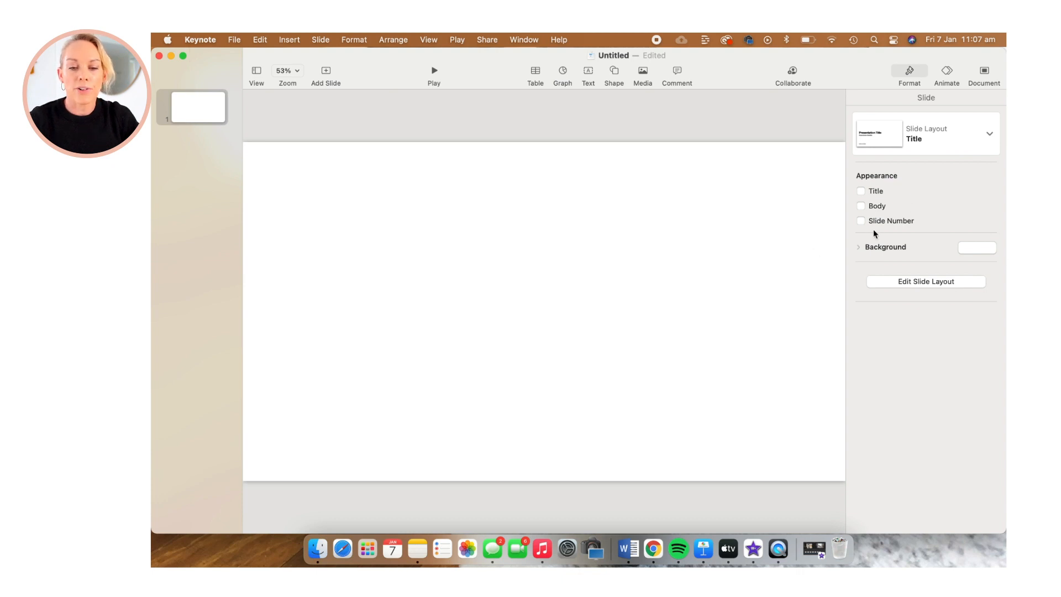
click(976, 247)
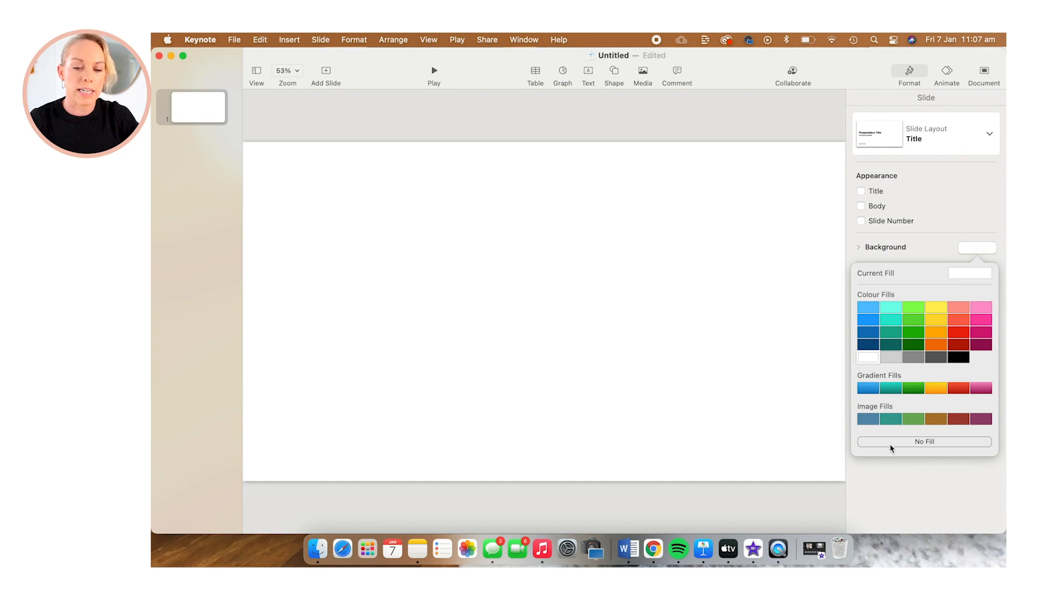
click(958, 356)
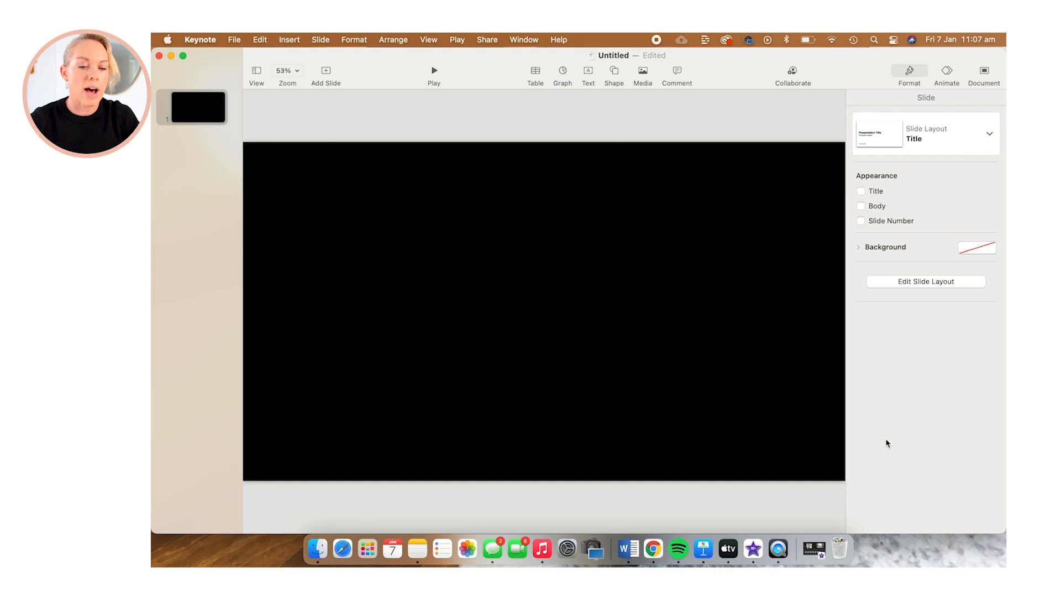
mouse_move(658, 404)
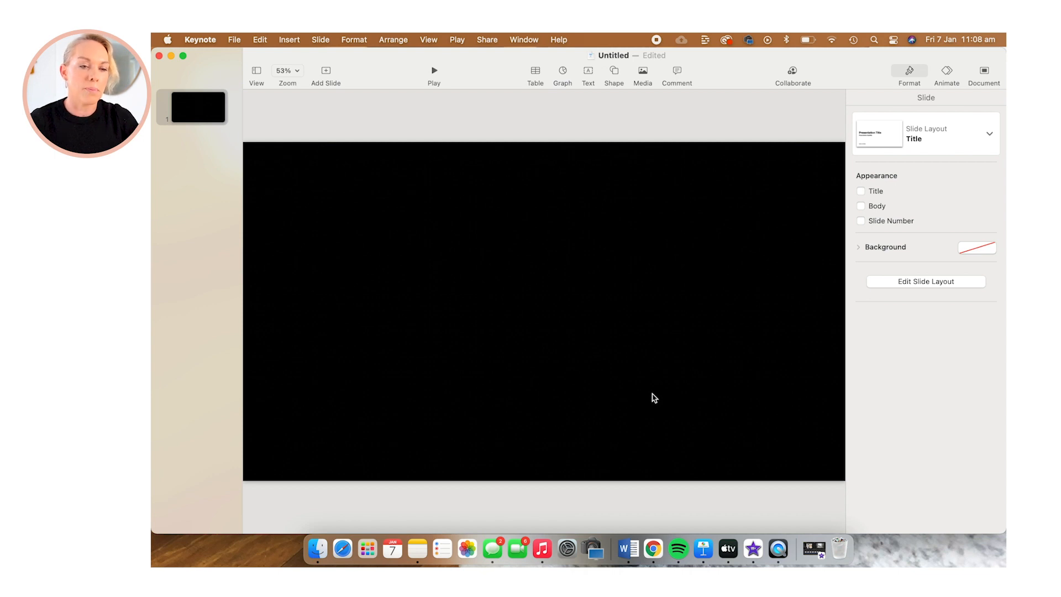
Insert a circle shape, style it red and enlarge it to fill the slide centre.
click(613, 70)
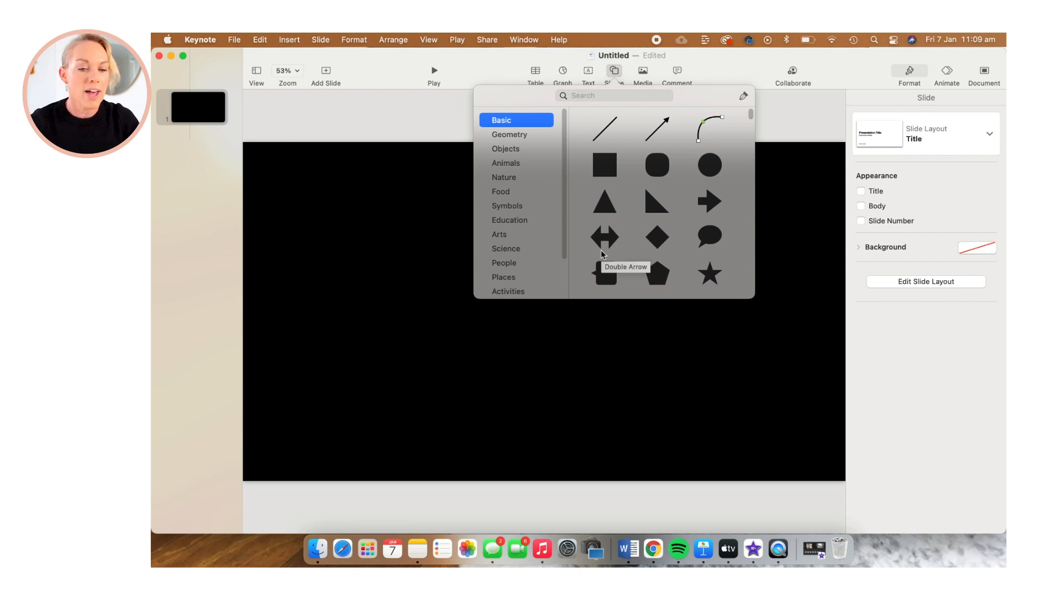
mouse_move(709, 274)
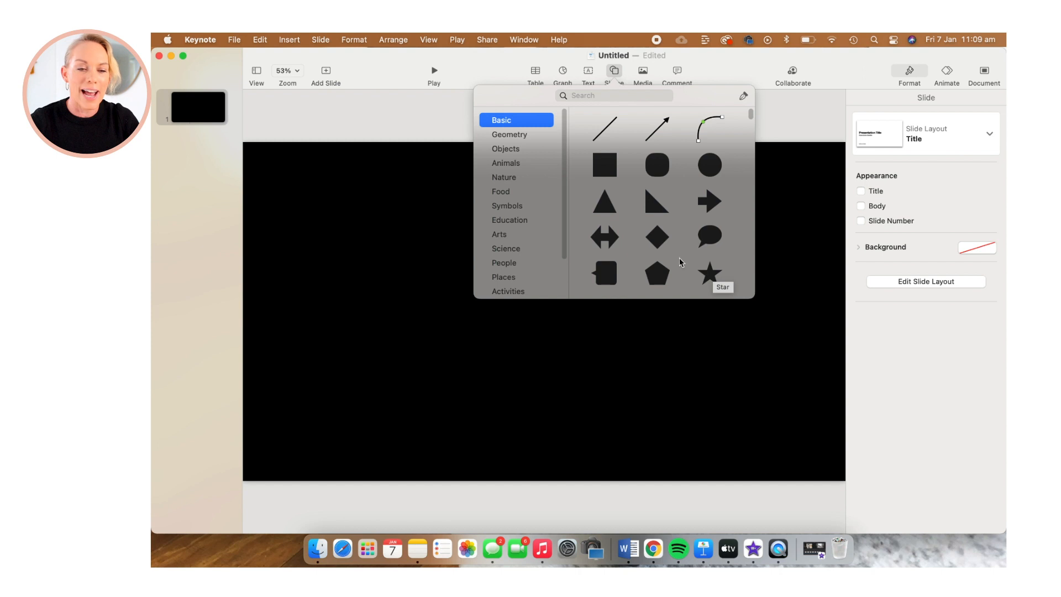
mouse_move(603, 165)
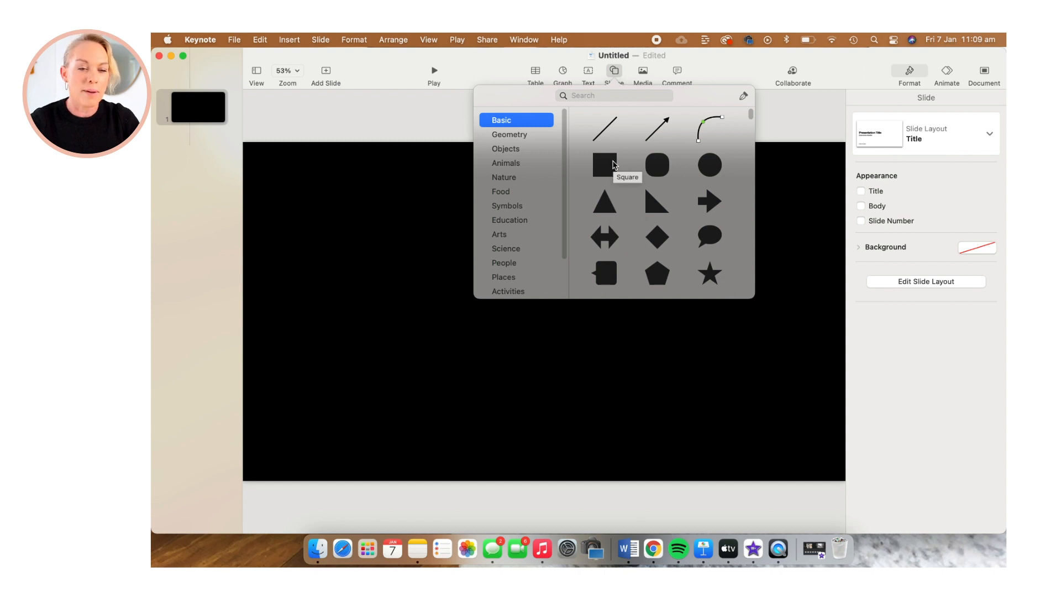
click(603, 166)
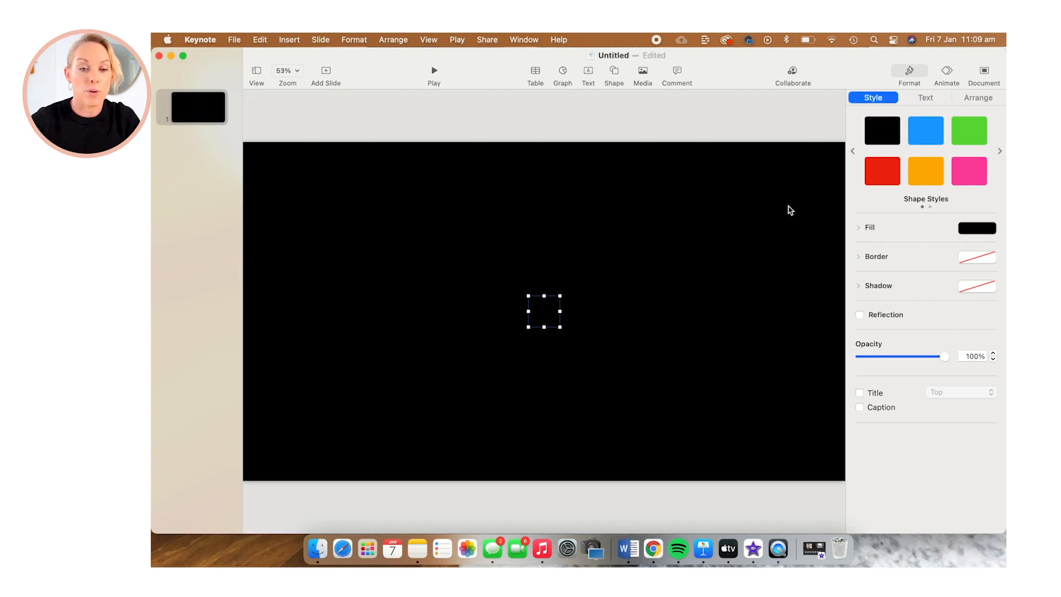
click(881, 171)
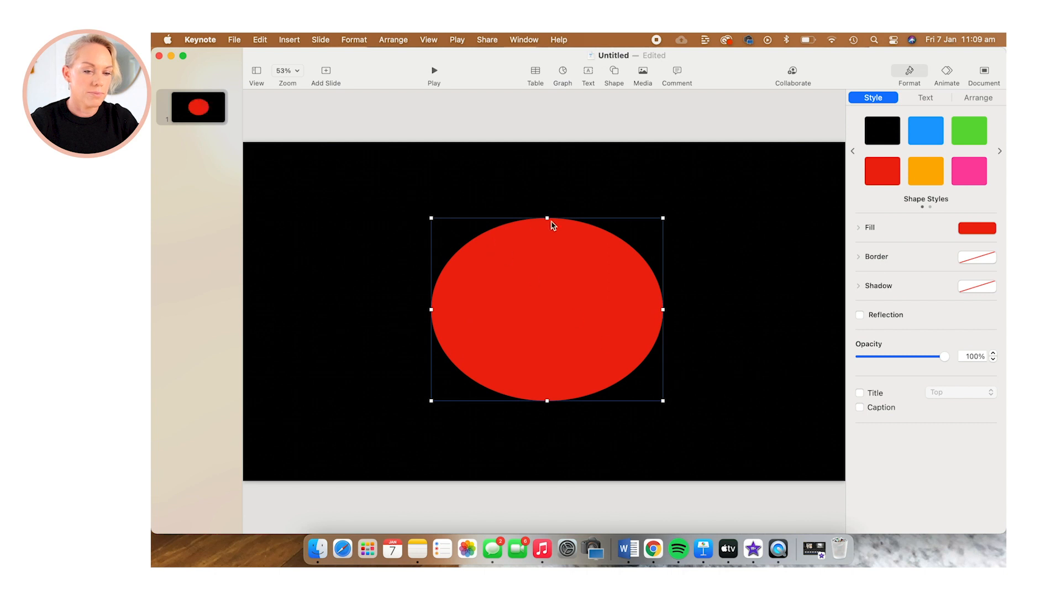
drag(548, 399, 548, 409)
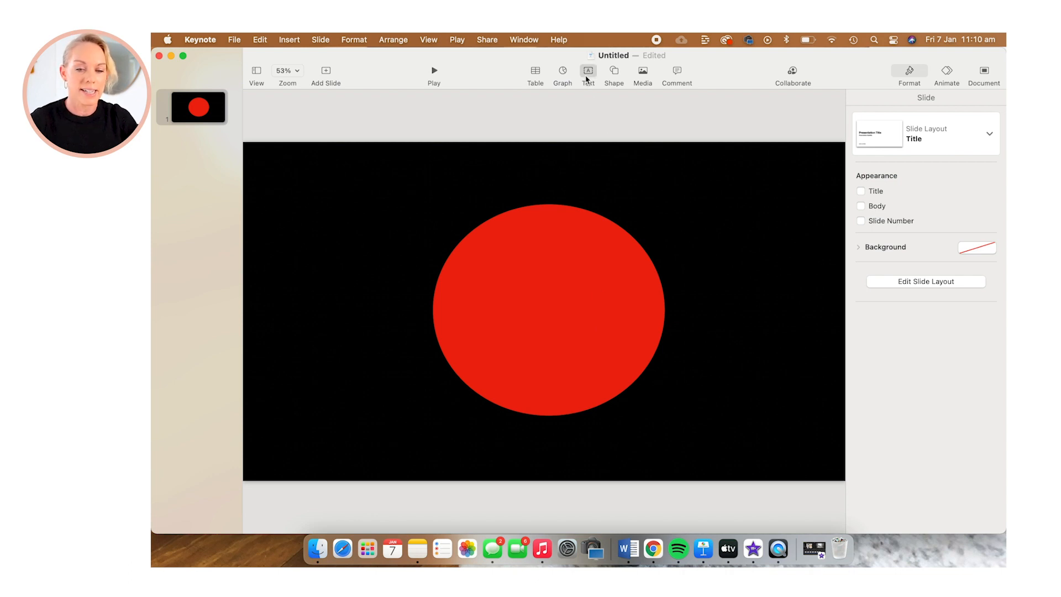
Set the circle's text to white and replace it with the number 10.
click(587, 70)
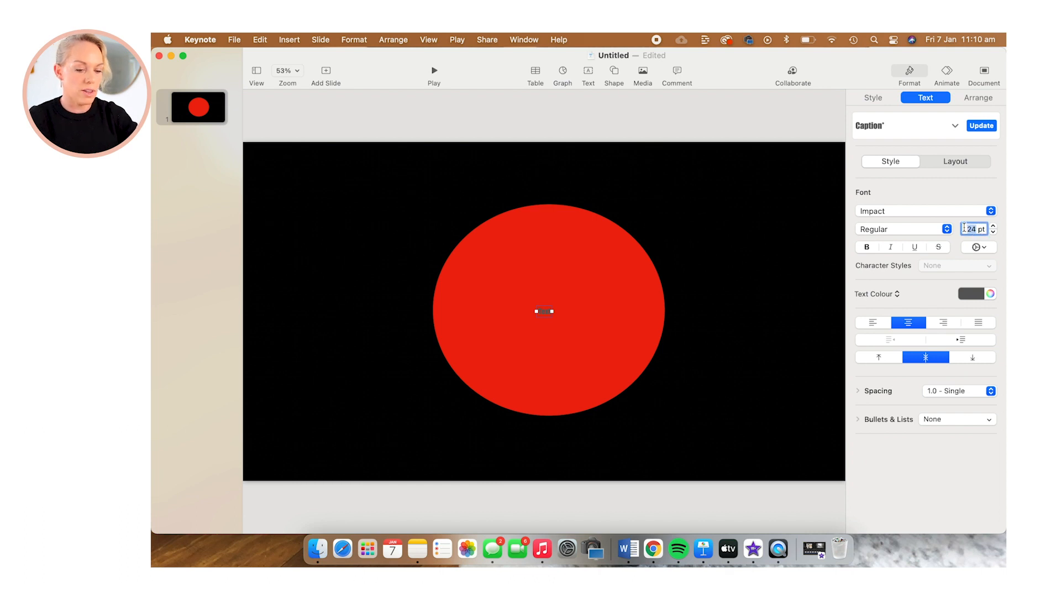
text(300)
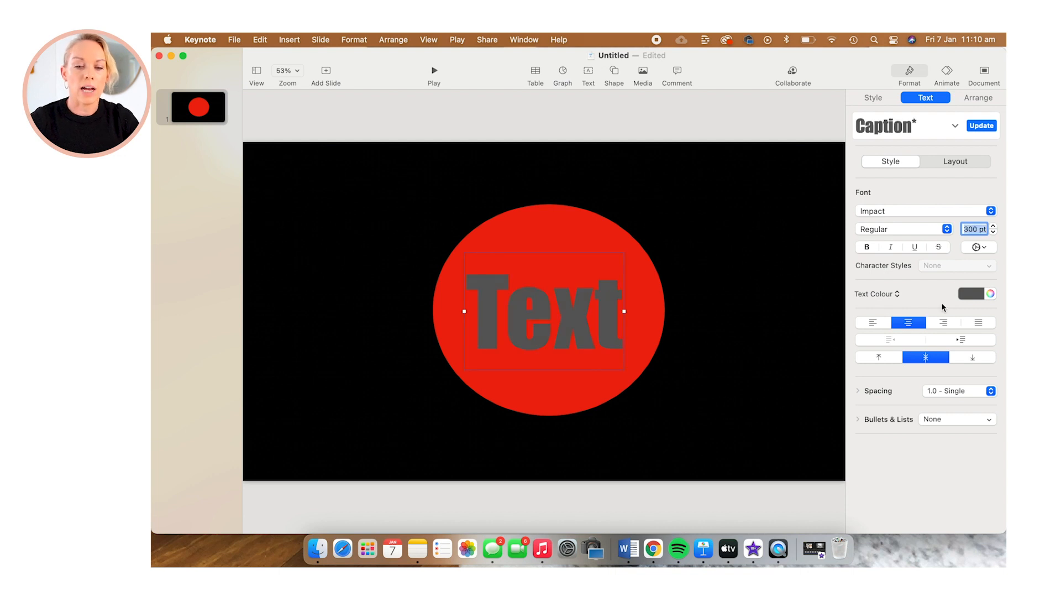
click(970, 293)
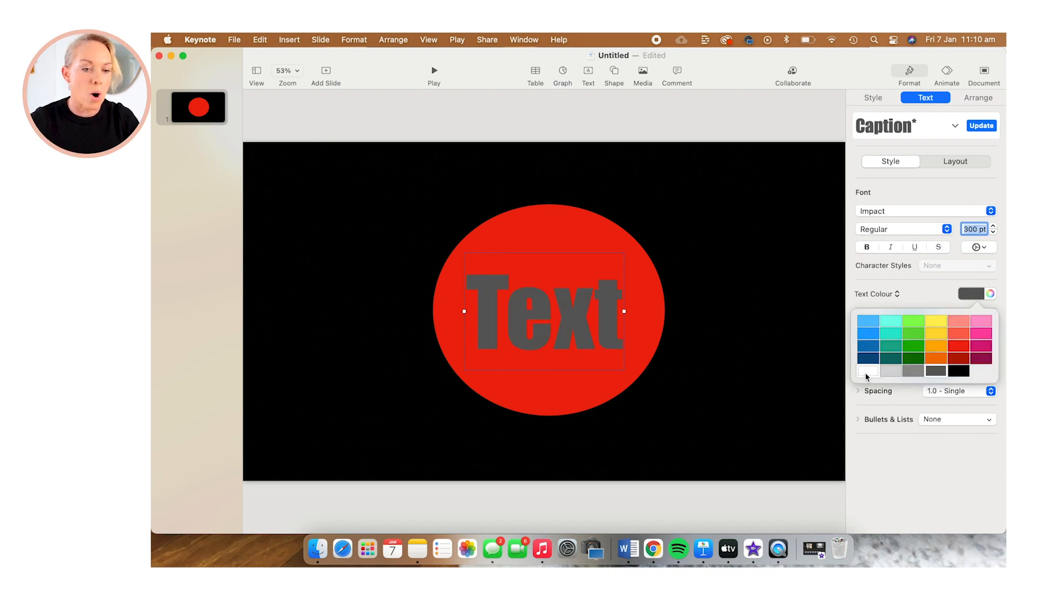
click(867, 370)
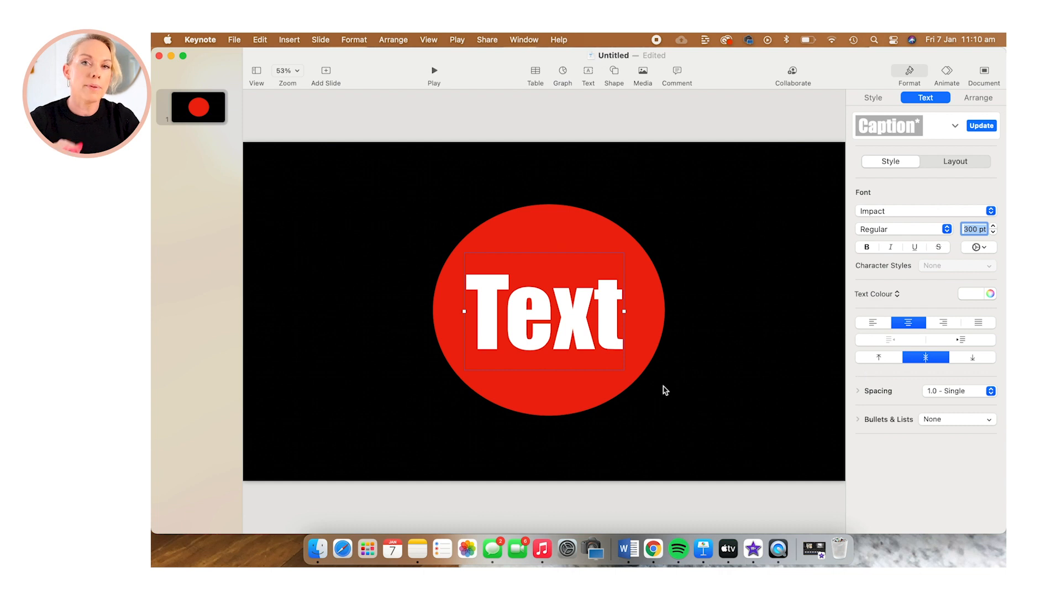
mouse_move(618, 333)
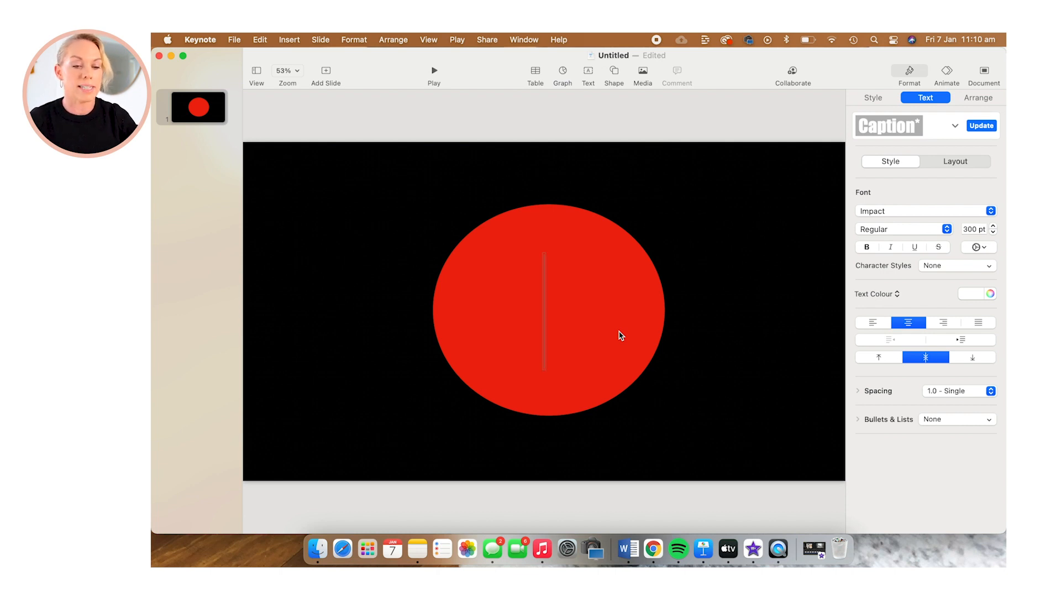
text(10)
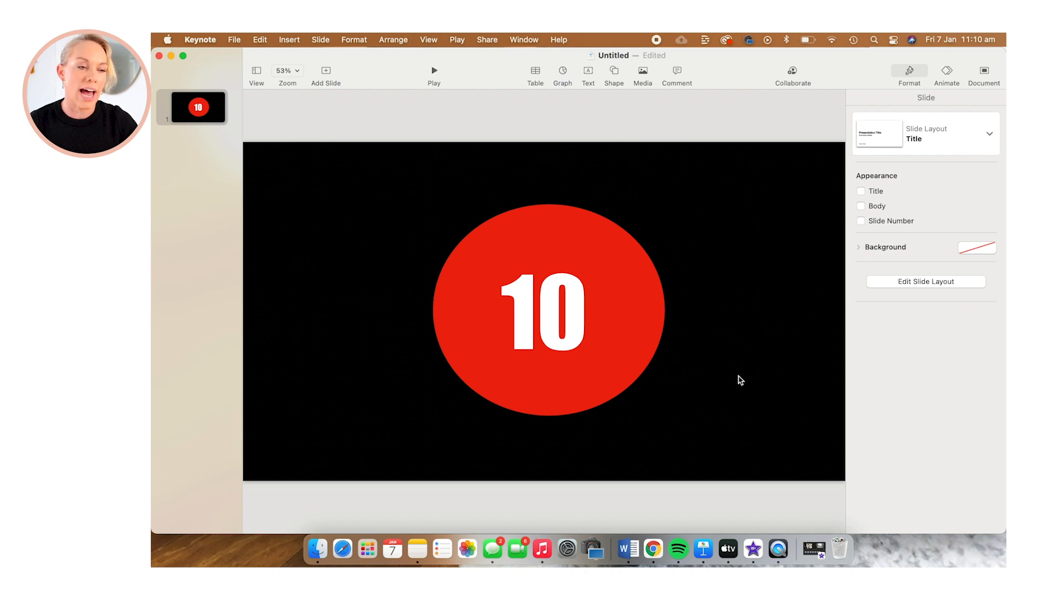
mouse_move(579, 328)
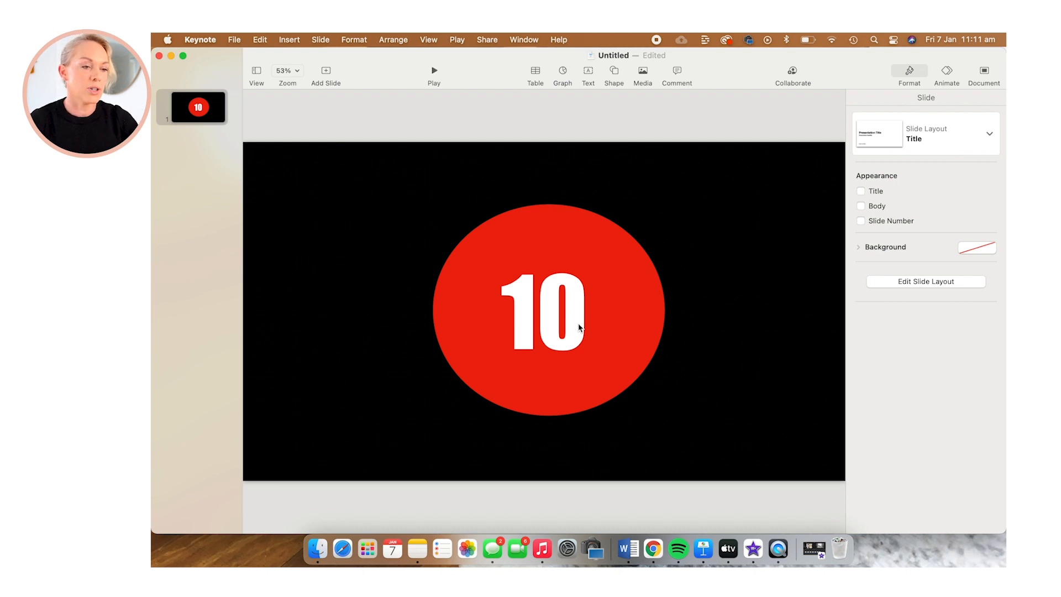
Duplicate the '10' slide repeatedly from the navigator until the deck holds eleven copies.
click(197, 107)
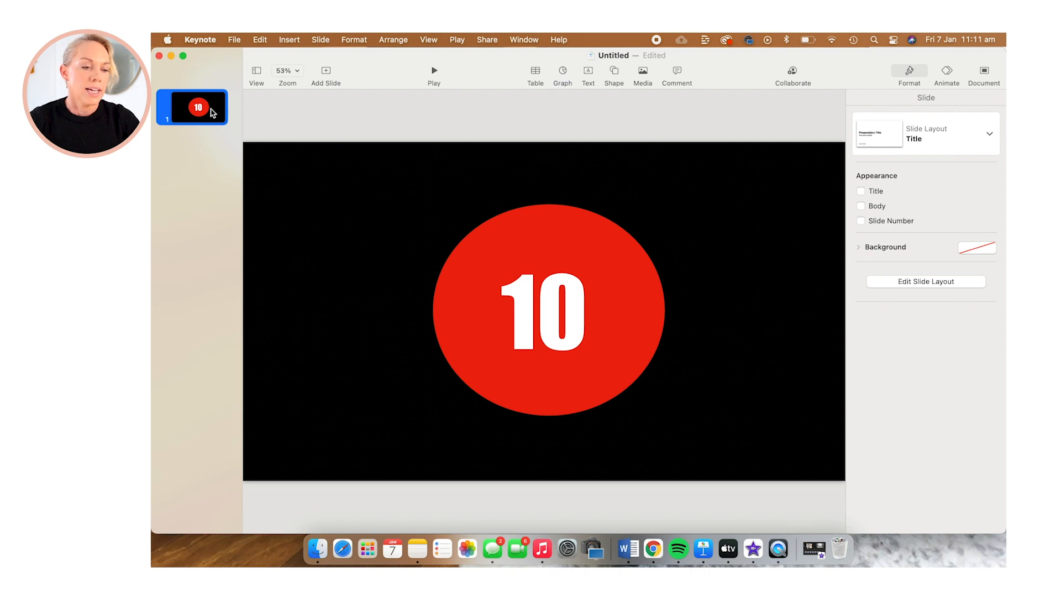
right_click(192, 106)
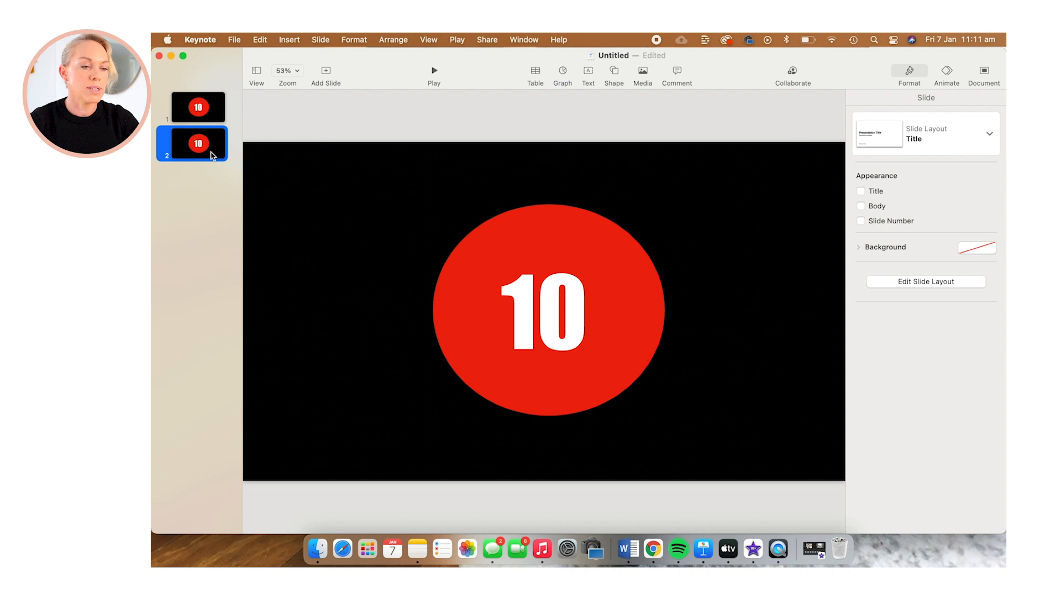
right_click(198, 142)
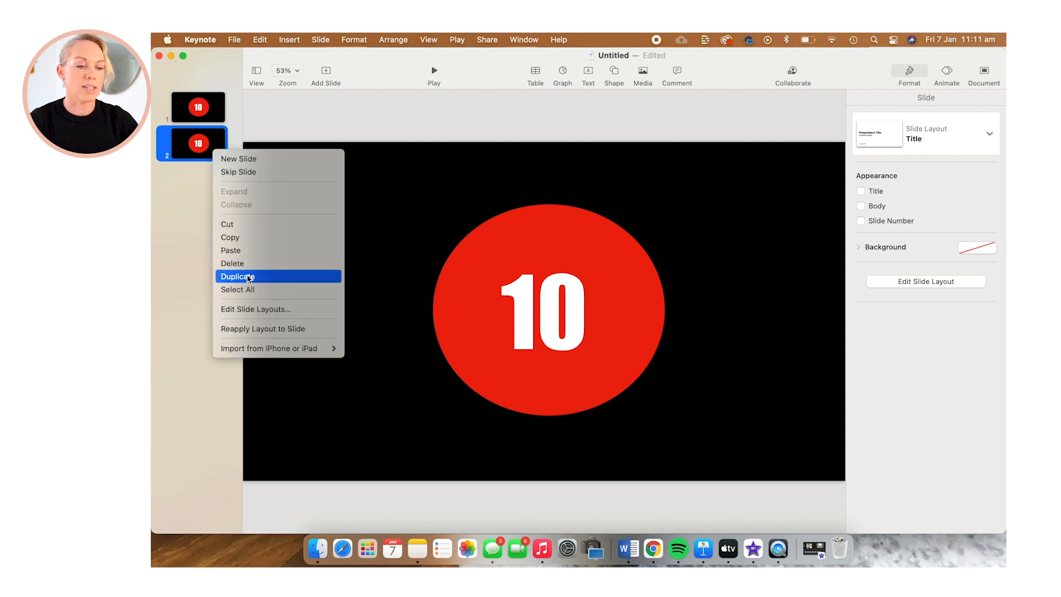
click(237, 277)
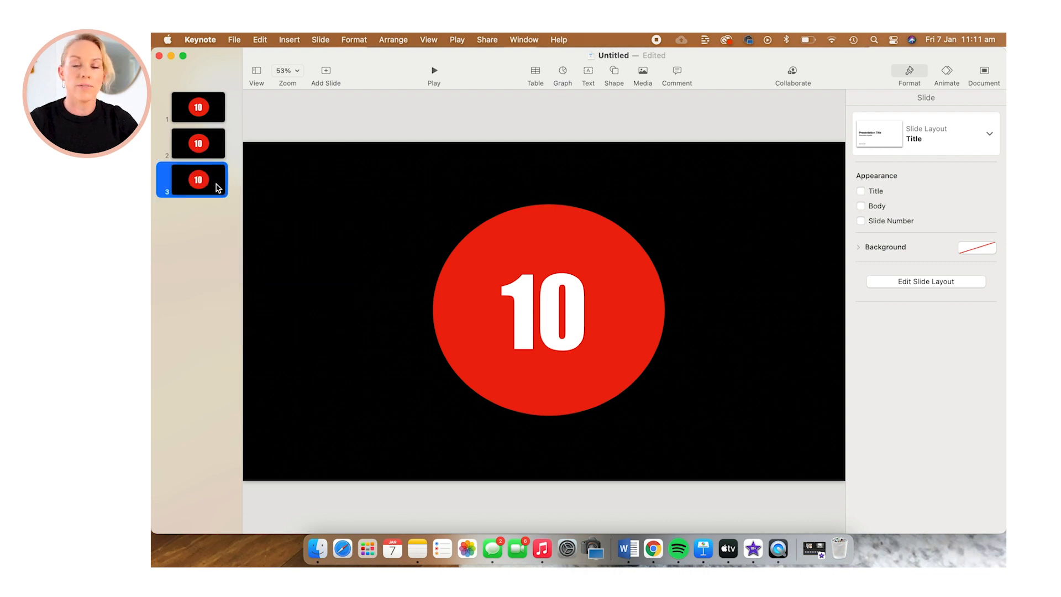
right_click(198, 180)
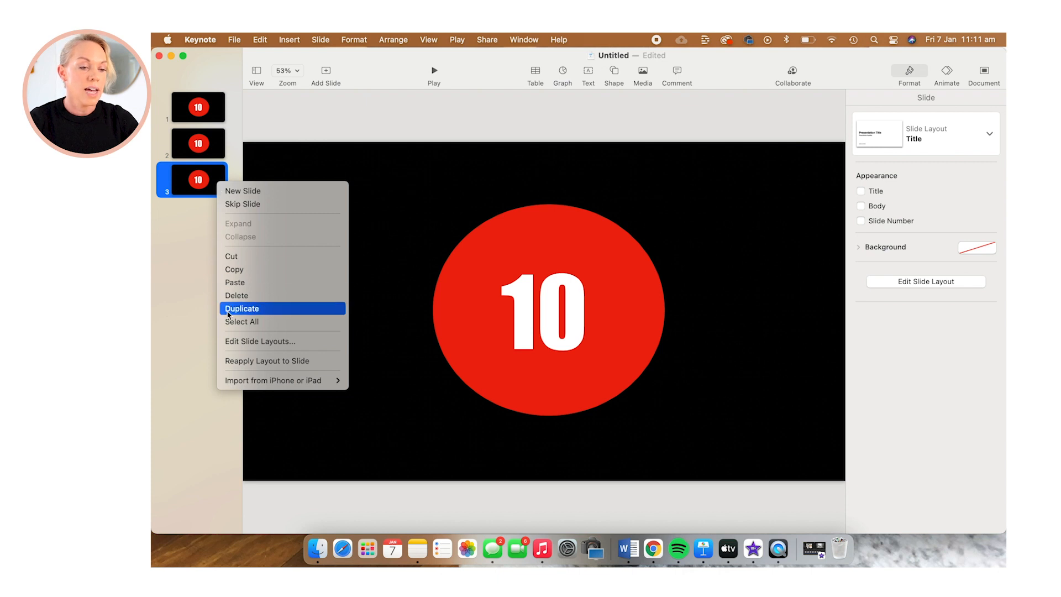
click(242, 308)
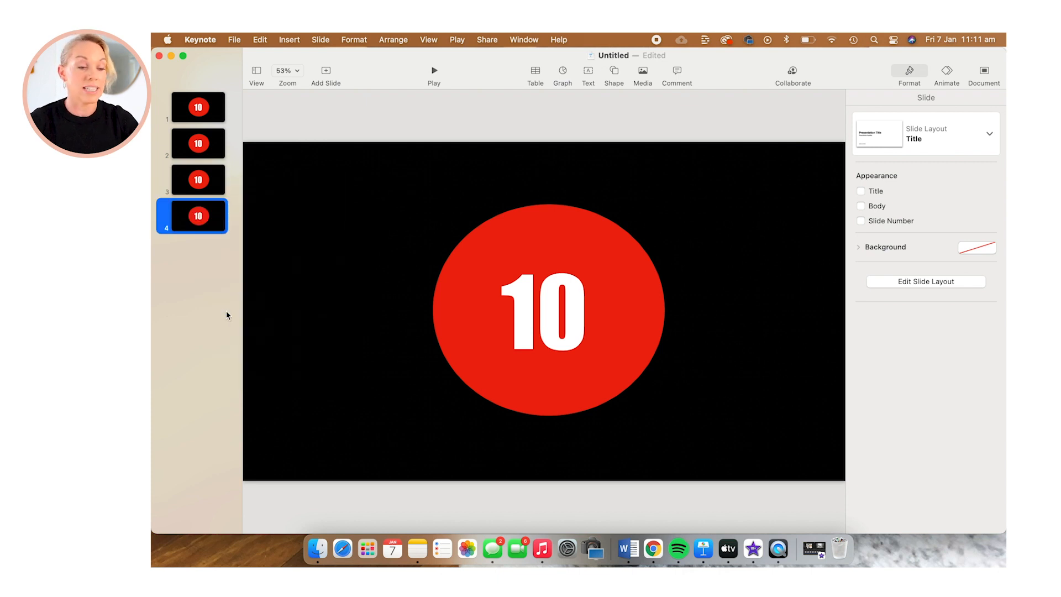
right_click(198, 216)
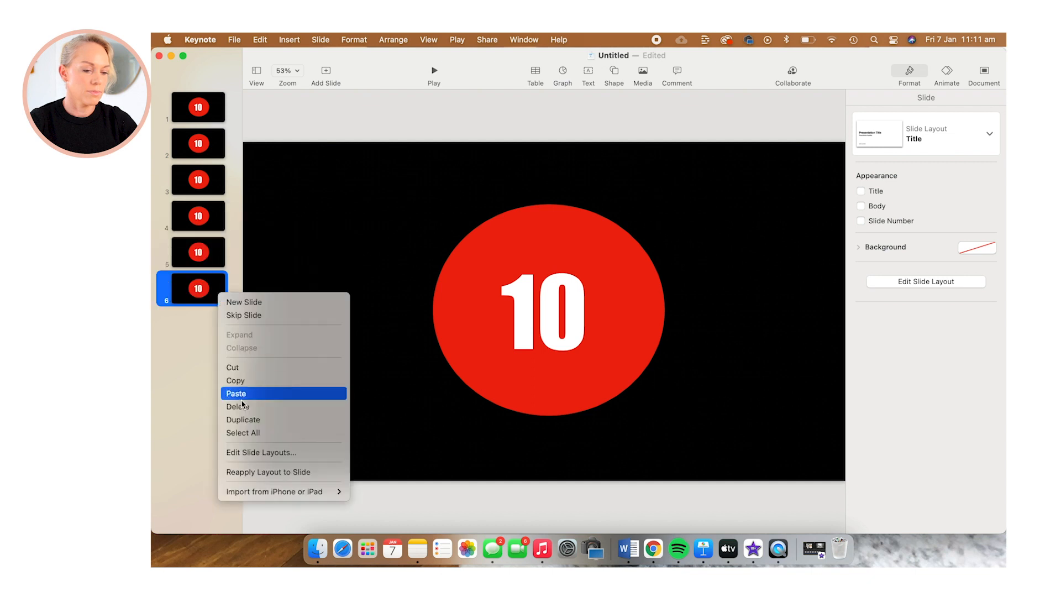
click(235, 392)
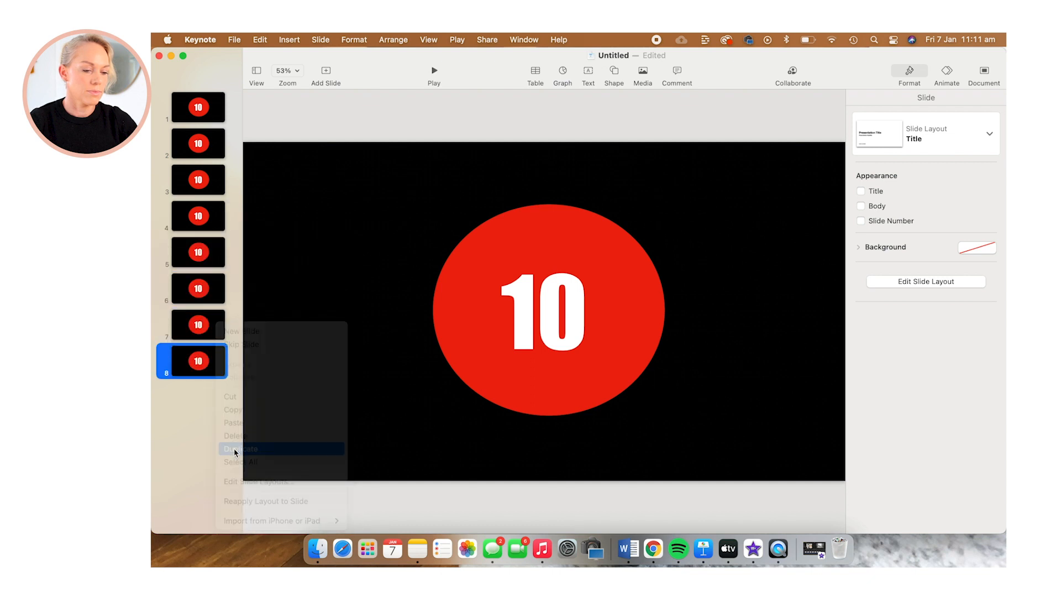
click(245, 449)
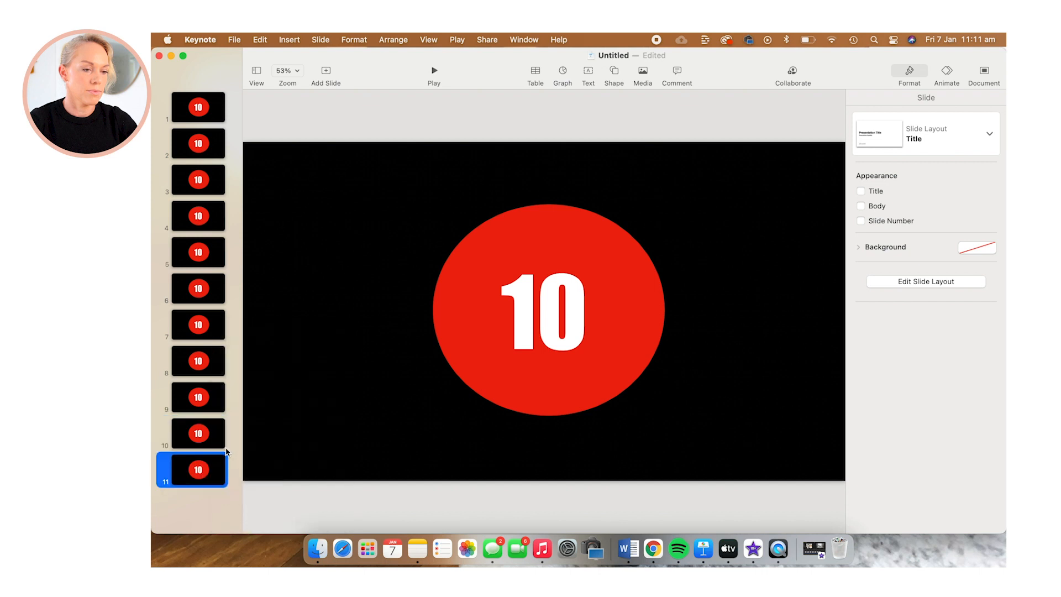
mouse_move(214, 297)
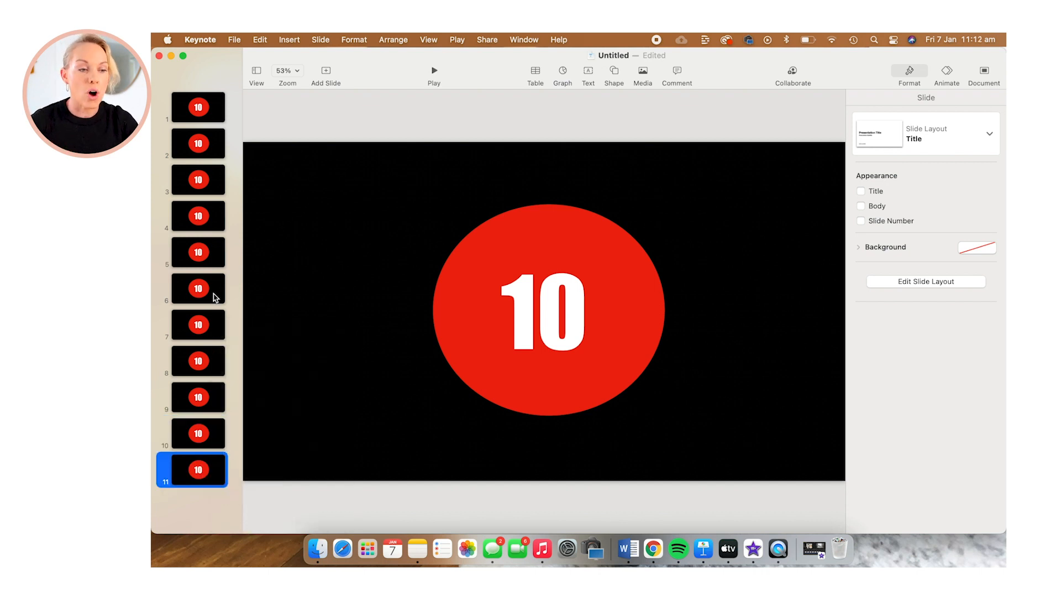
mouse_move(227, 277)
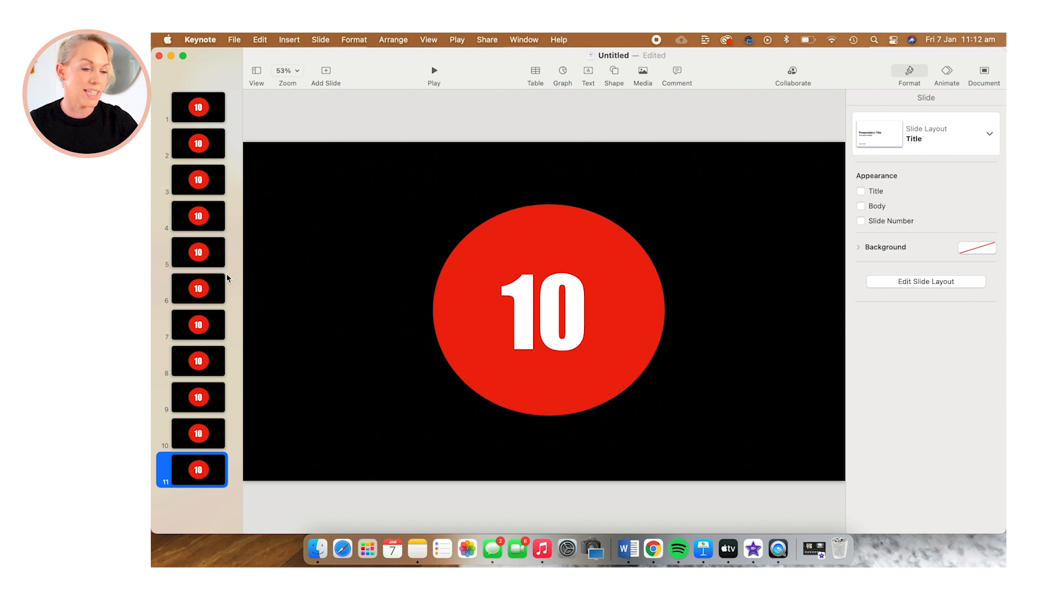
Replace the numbers on slides 2 to 11 with 09 down to 00.
click(198, 144)
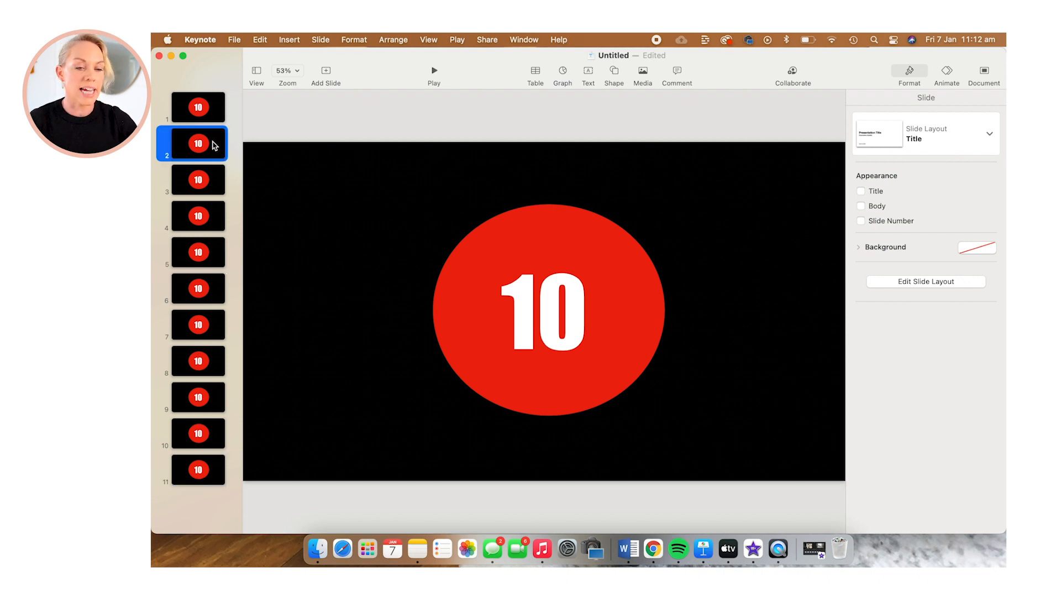
mouse_move(567, 323)
text(09)
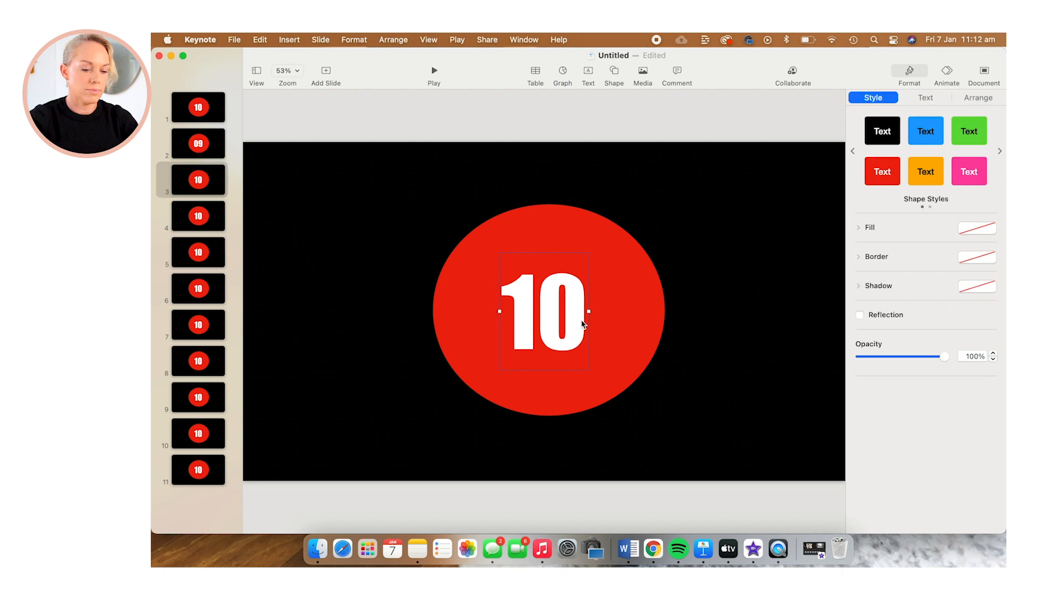
double_click(544, 311)
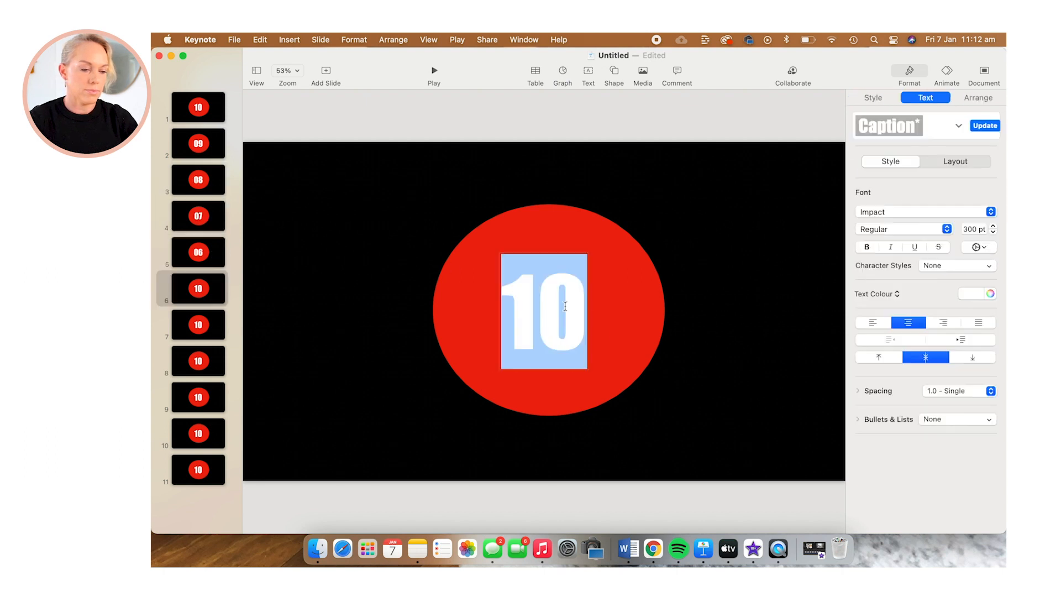
click(198, 397)
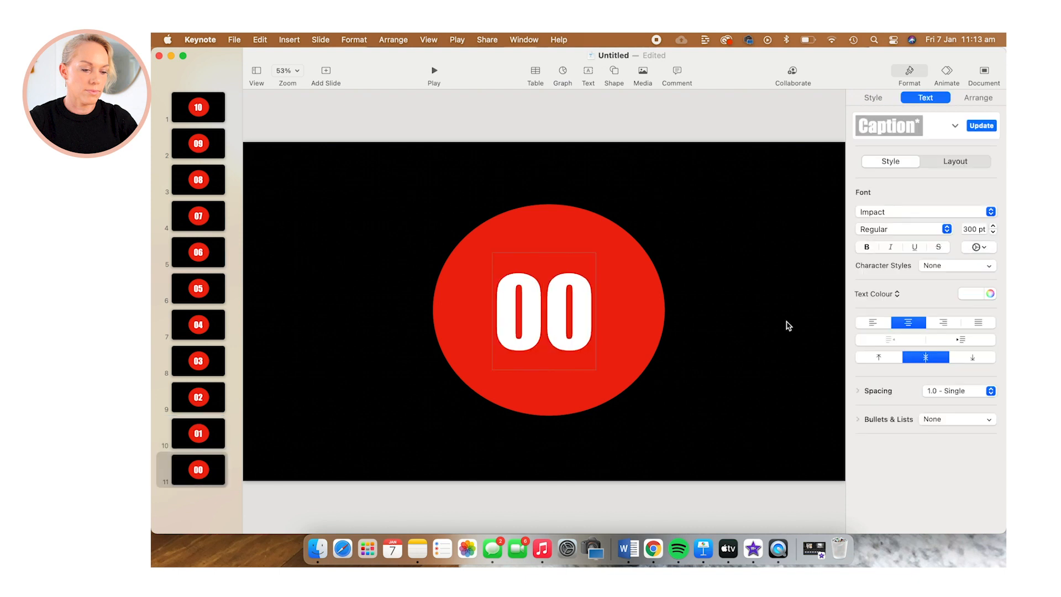
mouse_move(765, 352)
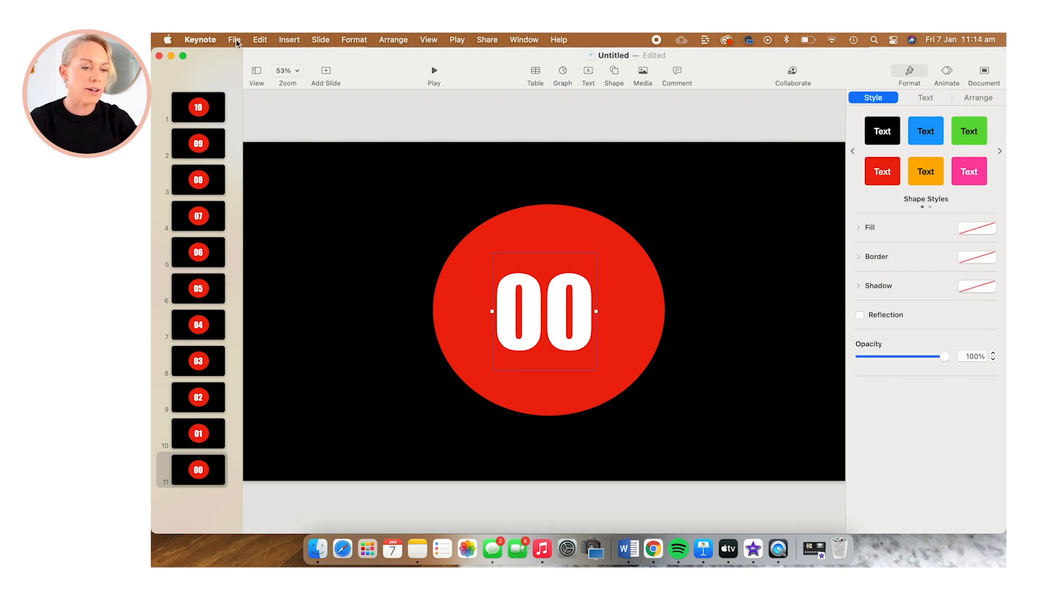
In File > Export To > Movie, set 'Go to next build after' to 0.0 seconds with ProRes 4444 transparency.
click(235, 40)
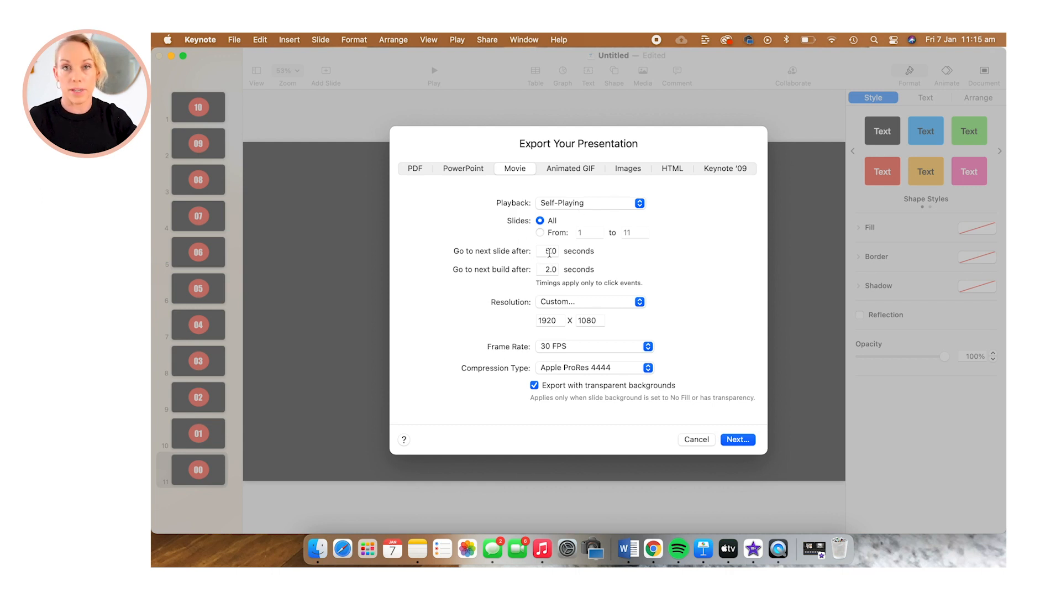
click(548, 250)
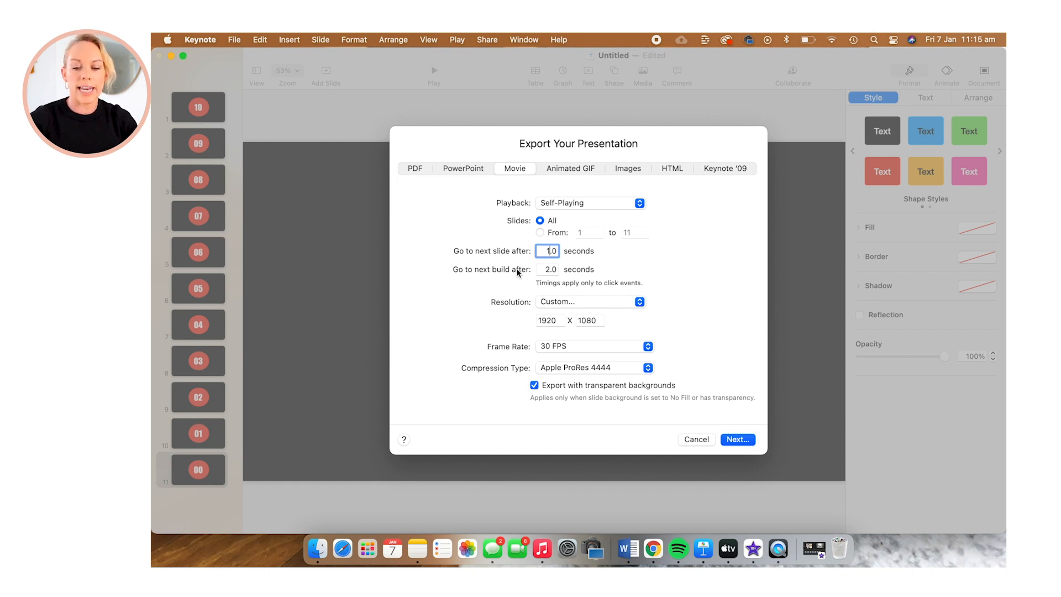
click(547, 268)
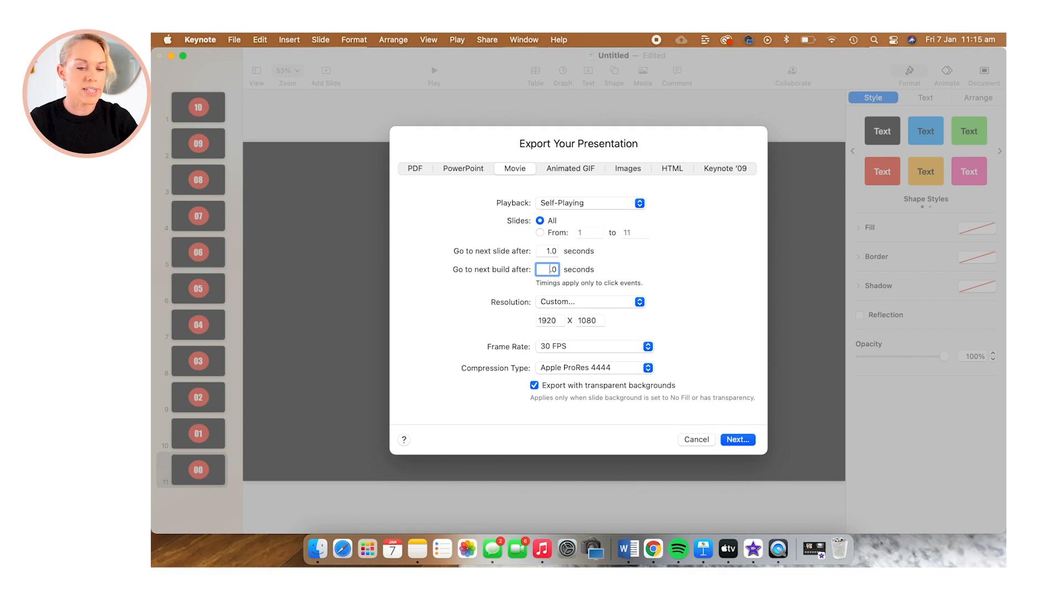
text(0.0)
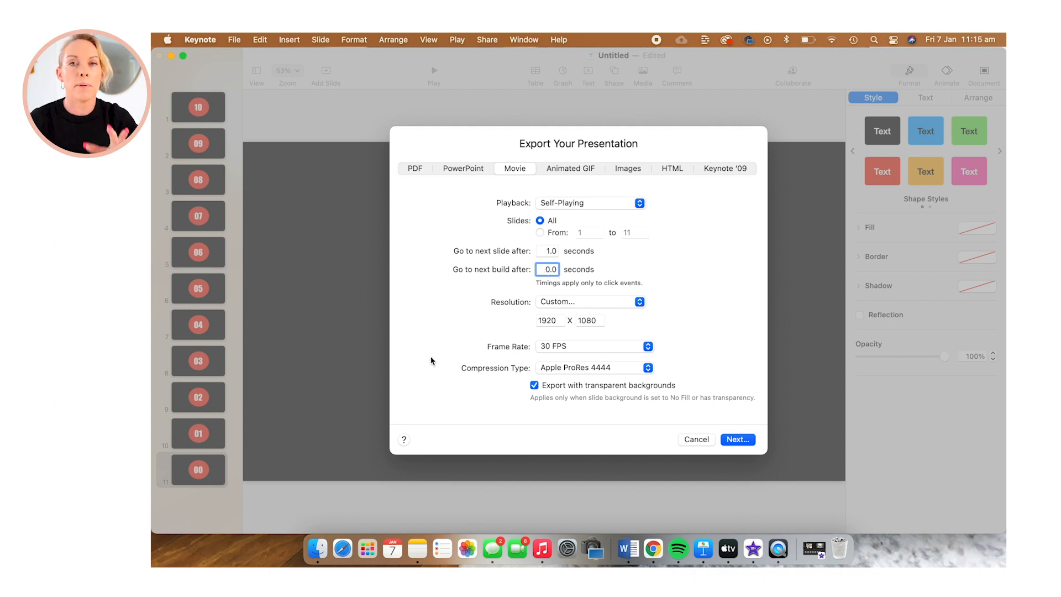
mouse_move(604, 370)
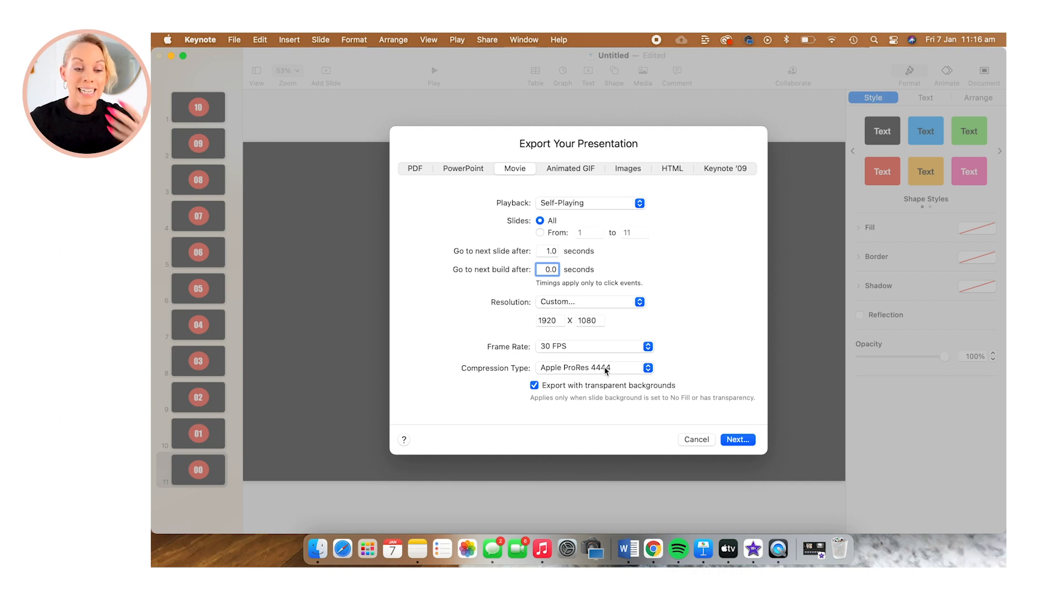
mouse_move(607, 367)
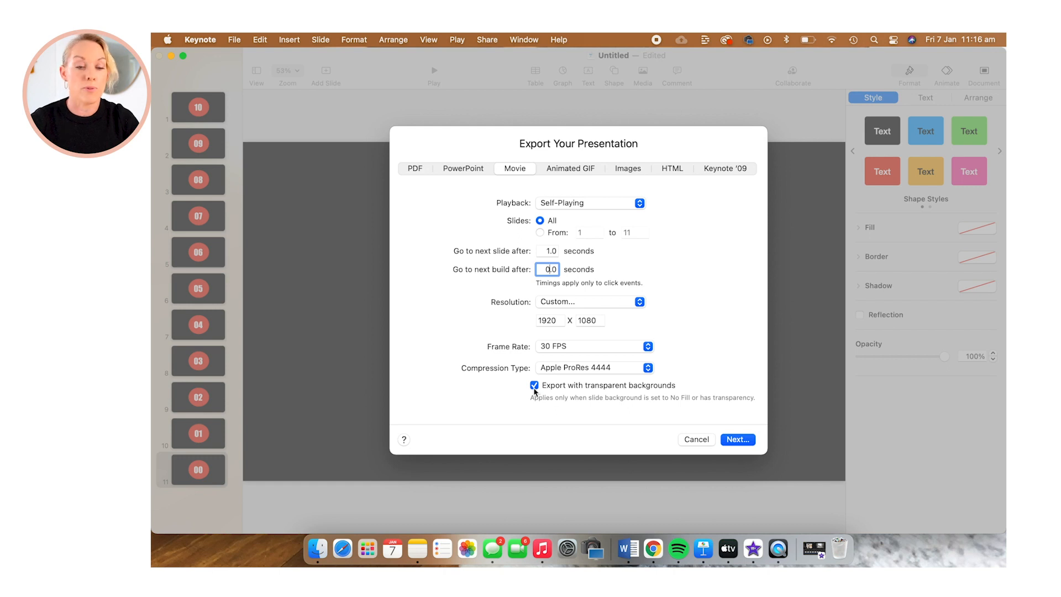
mouse_move(534, 385)
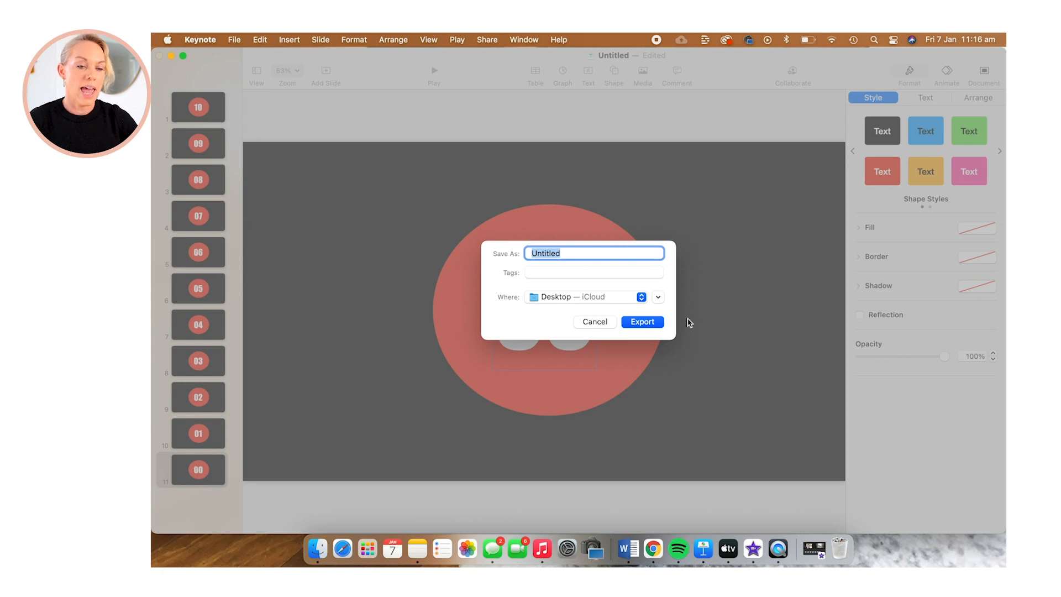
Name the exported movie 'clock timer' and save it to the Desktop.
key(Backspace)
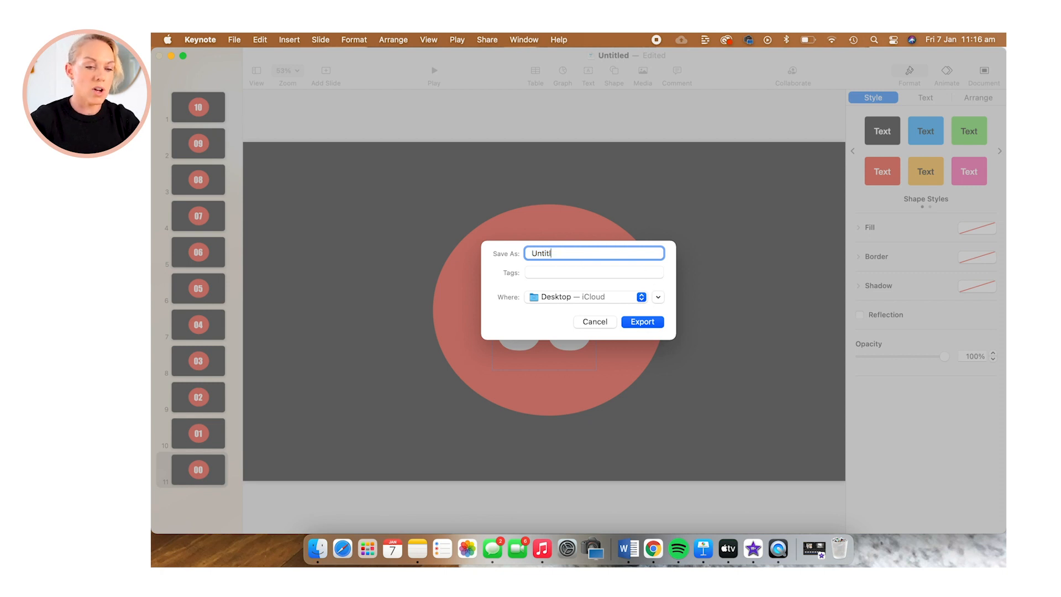
text(clock timer)
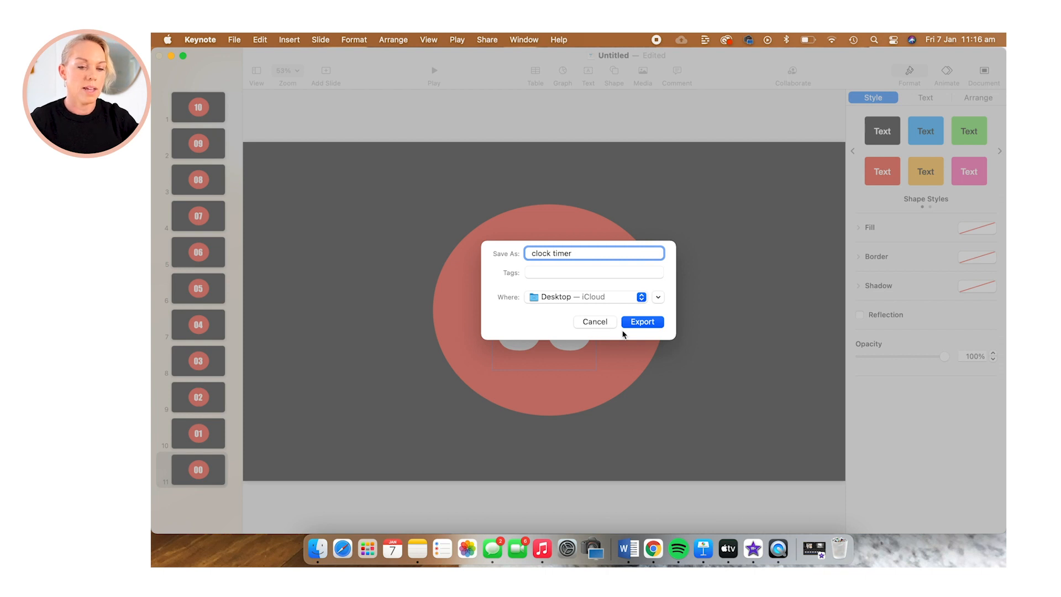
click(641, 322)
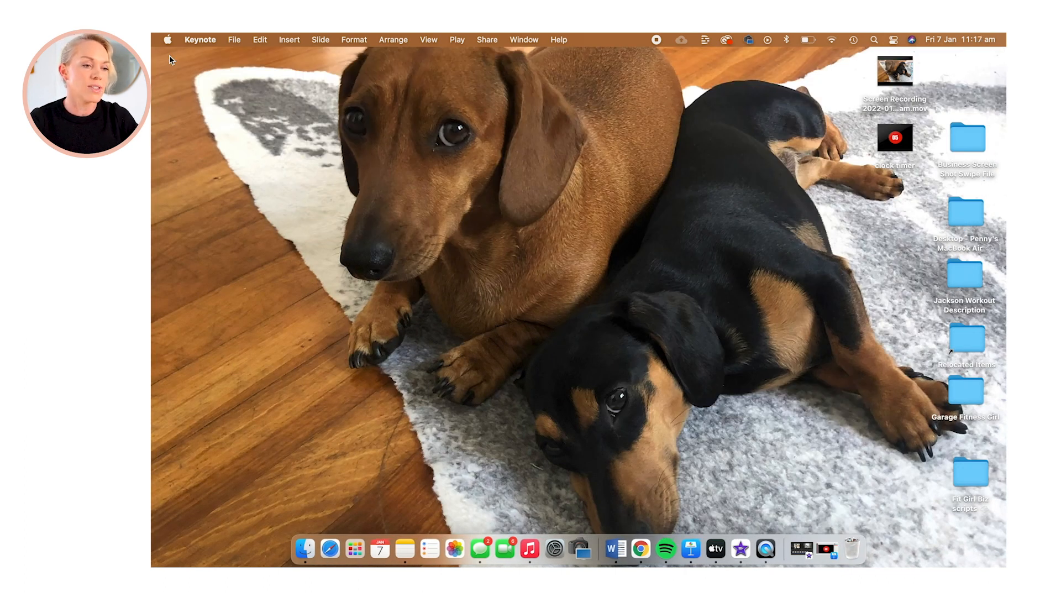
mouse_move(739, 548)
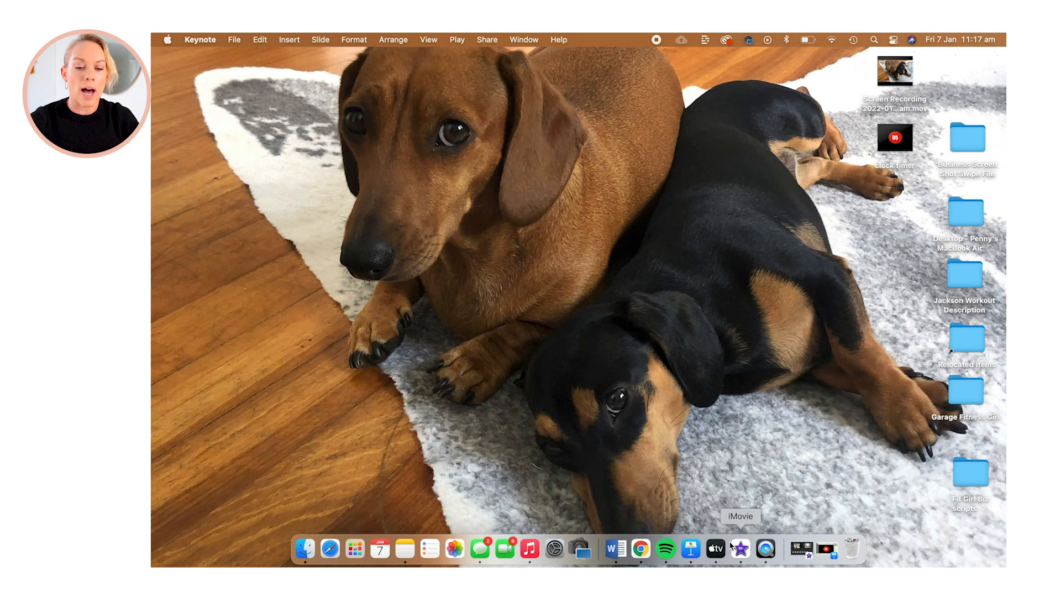
mouse_move(857, 201)
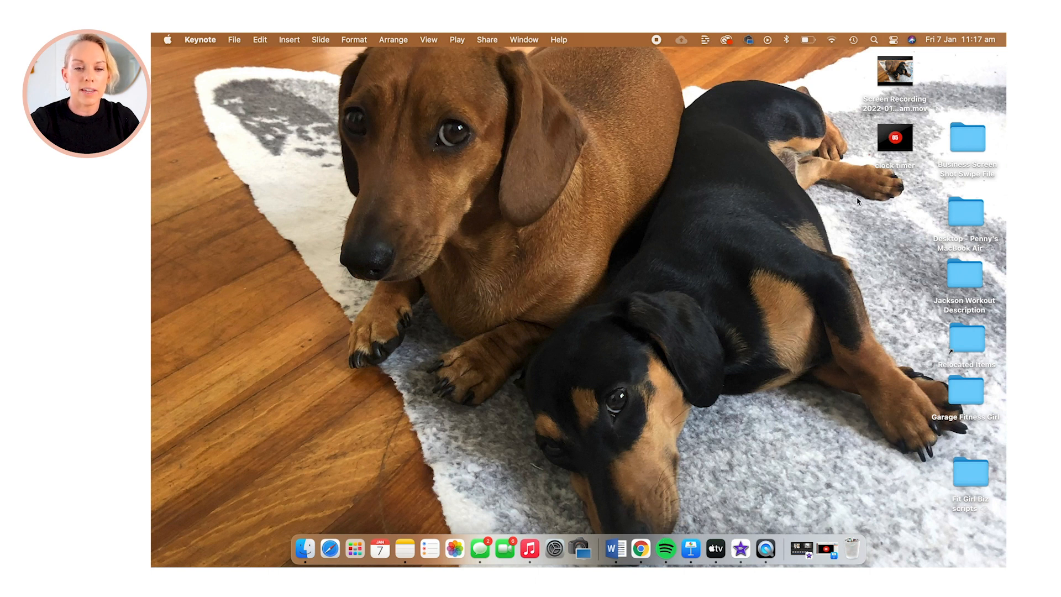
mouse_move(739, 548)
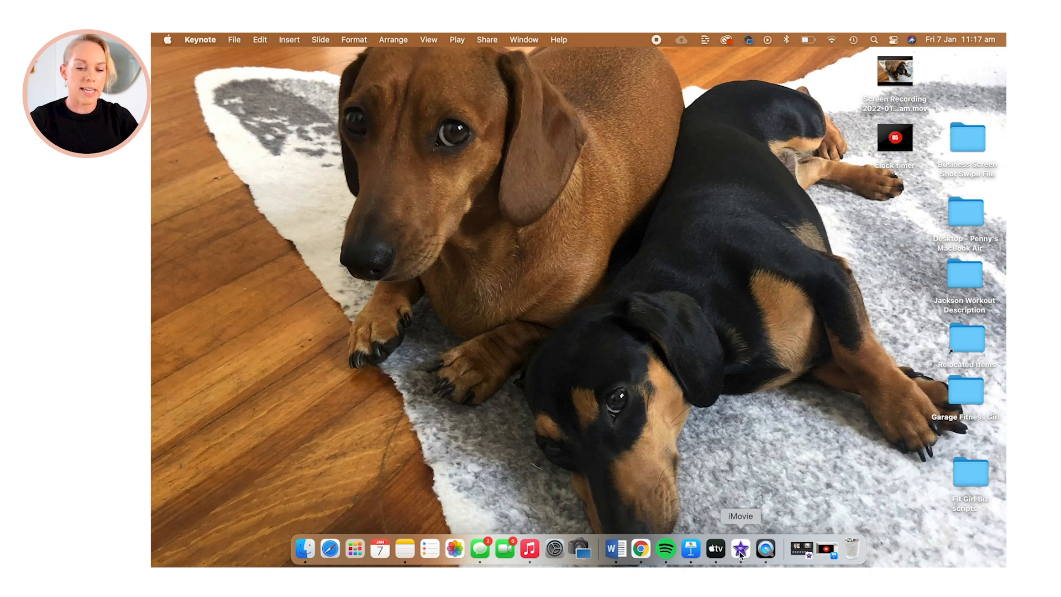
Launch iMovie from the Dock with the My Movie 1 project showing.
click(740, 549)
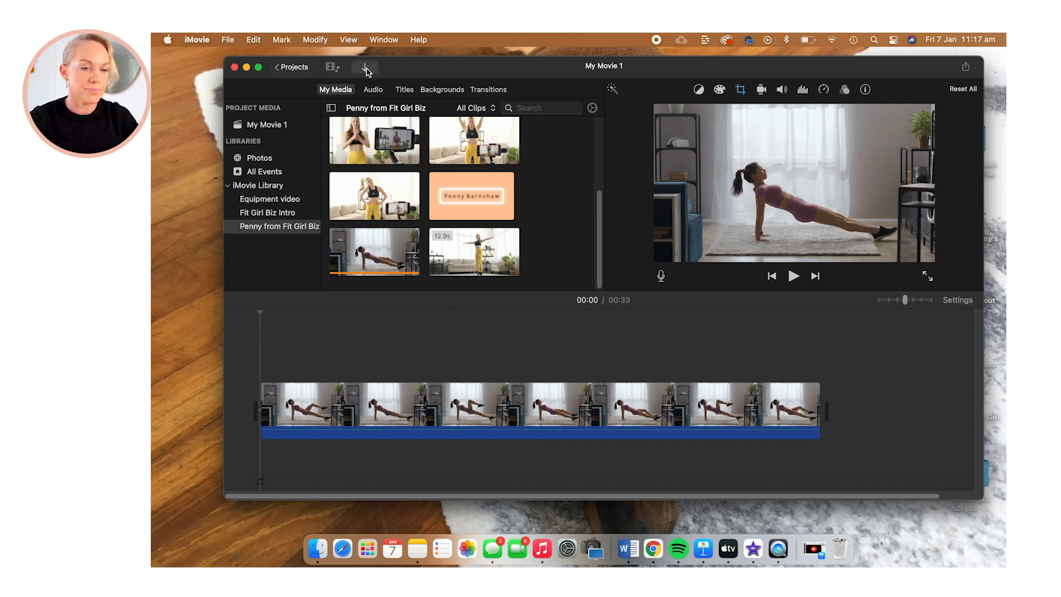
Import the clock timer movie from the Desktop into the Penny from Fit Girl Biz event.
click(364, 67)
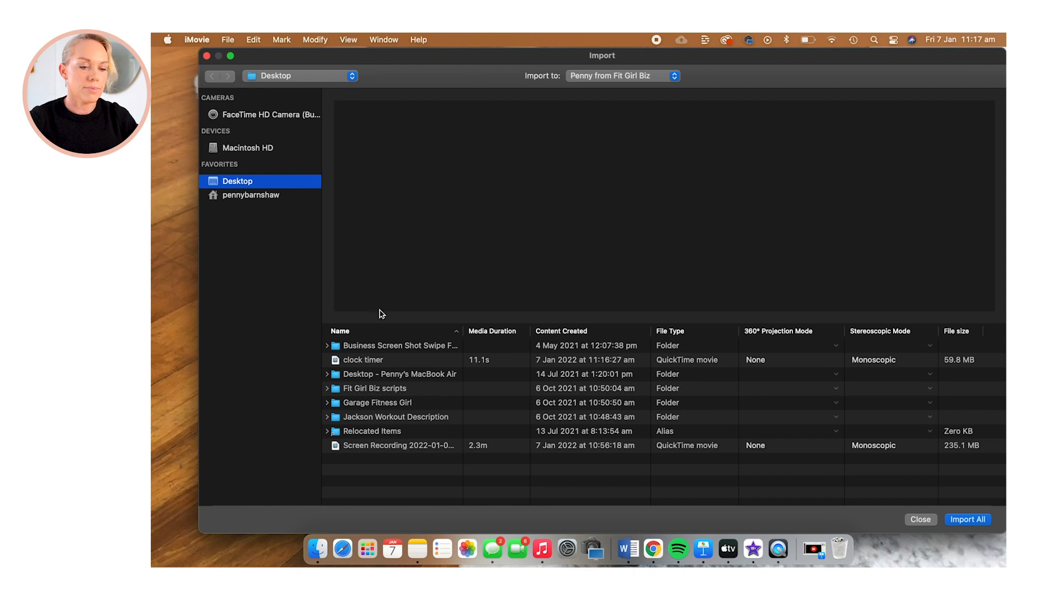
click(364, 359)
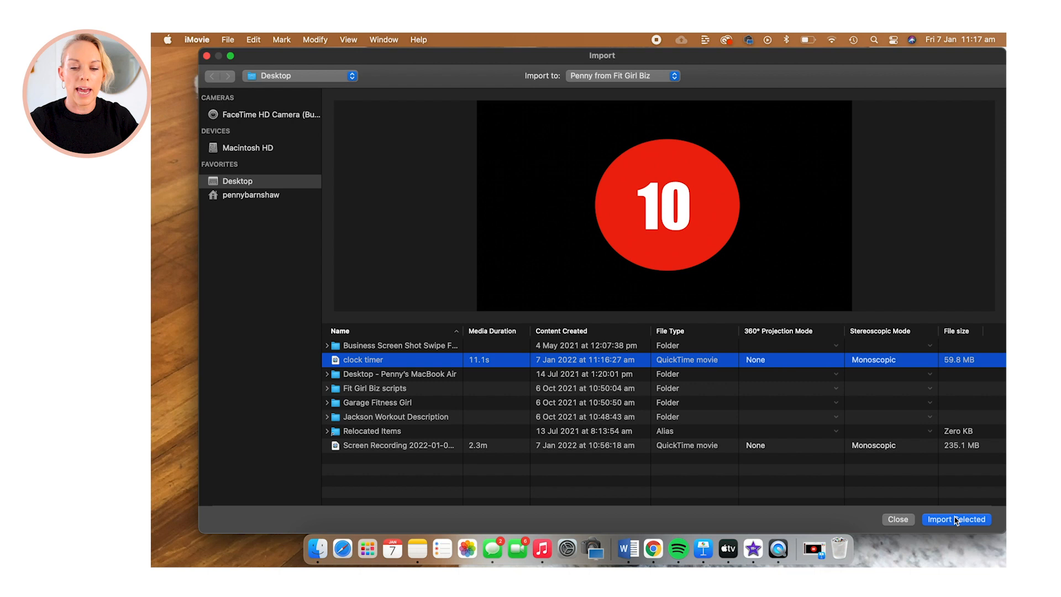
click(956, 518)
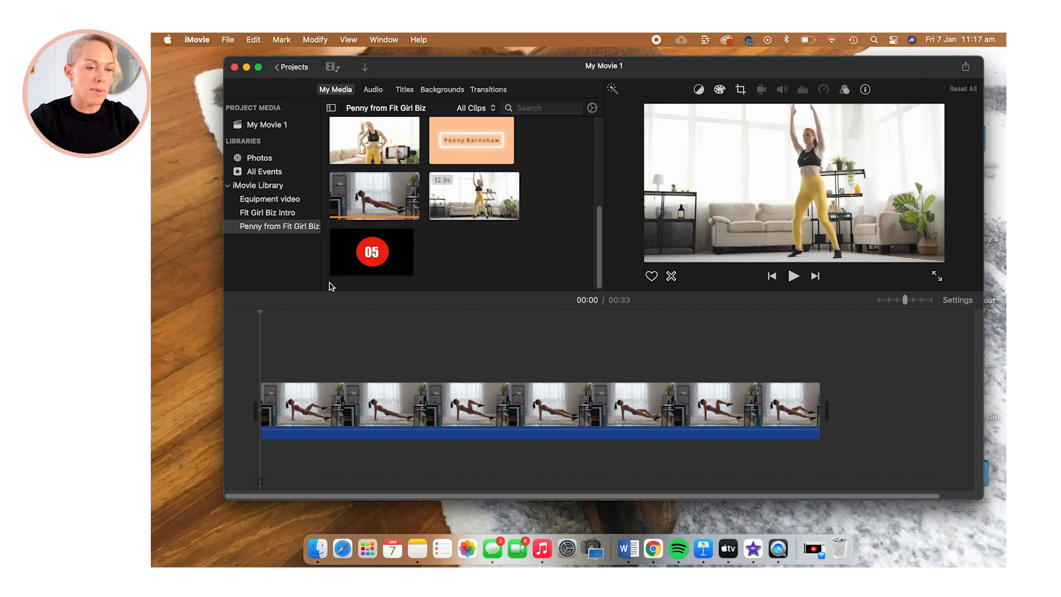
Place the clock timer clip above the start of the workout clip on the timeline.
click(371, 252)
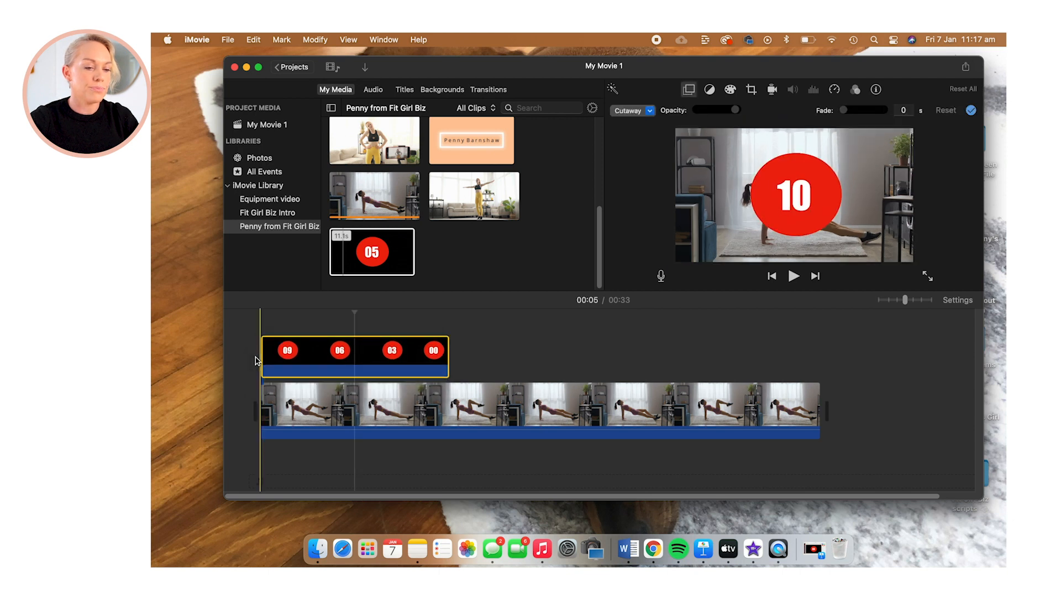
click(352, 357)
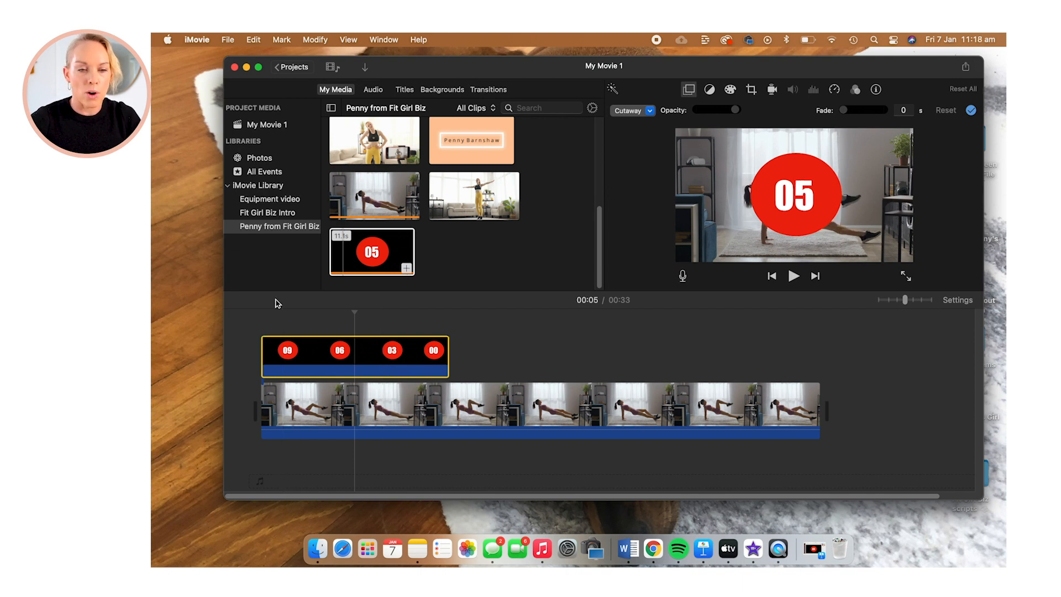
mouse_move(588, 123)
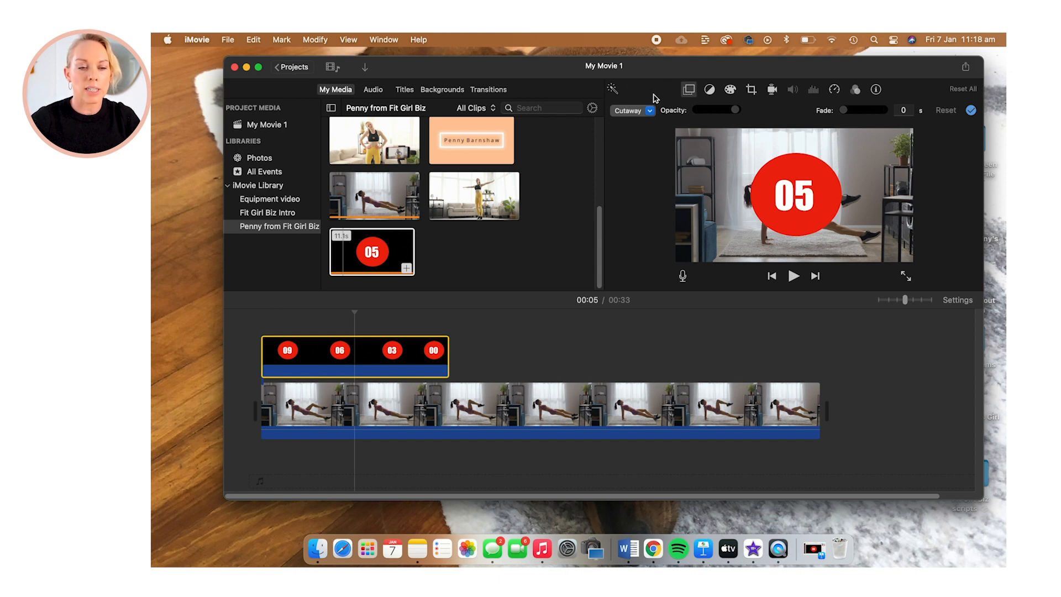
click(632, 110)
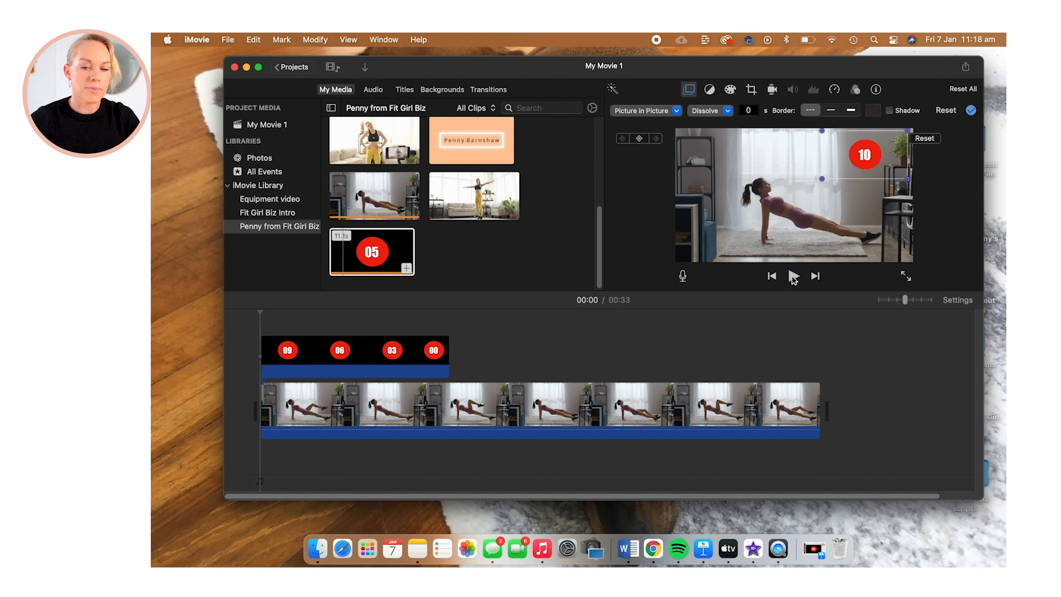
click(792, 277)
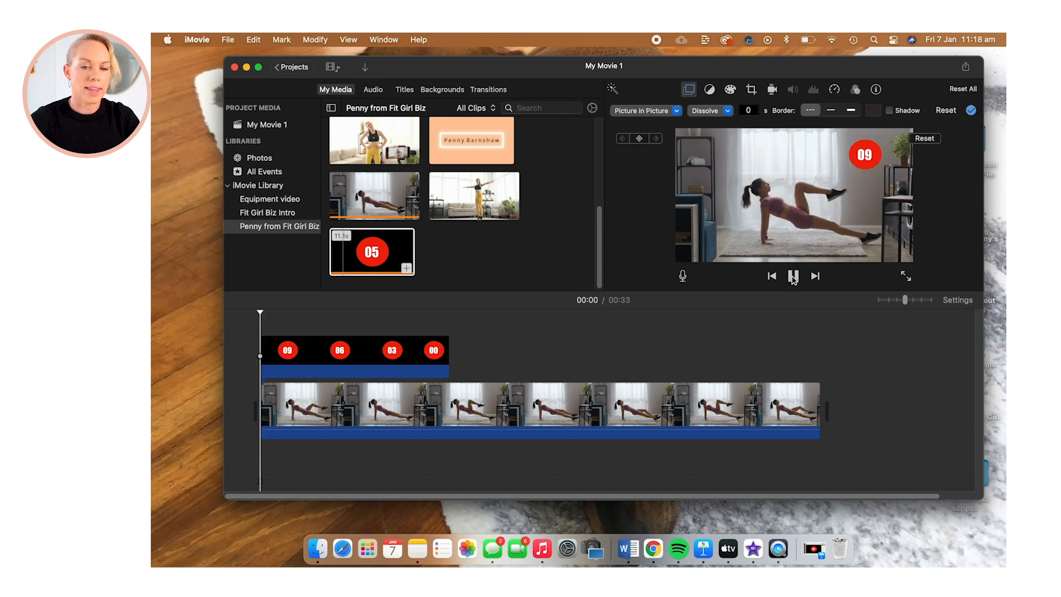
click(792, 277)
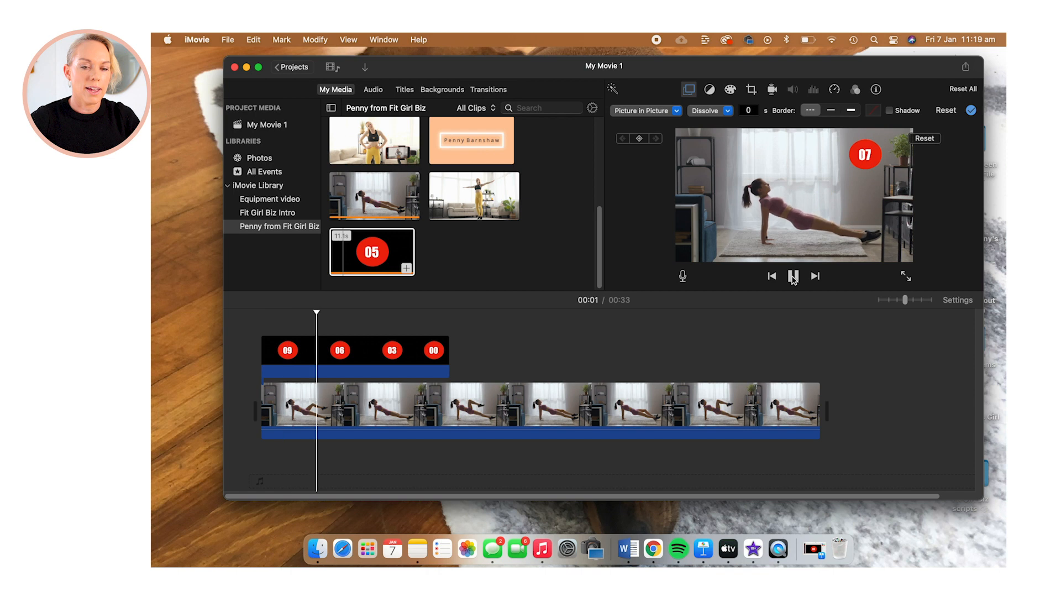